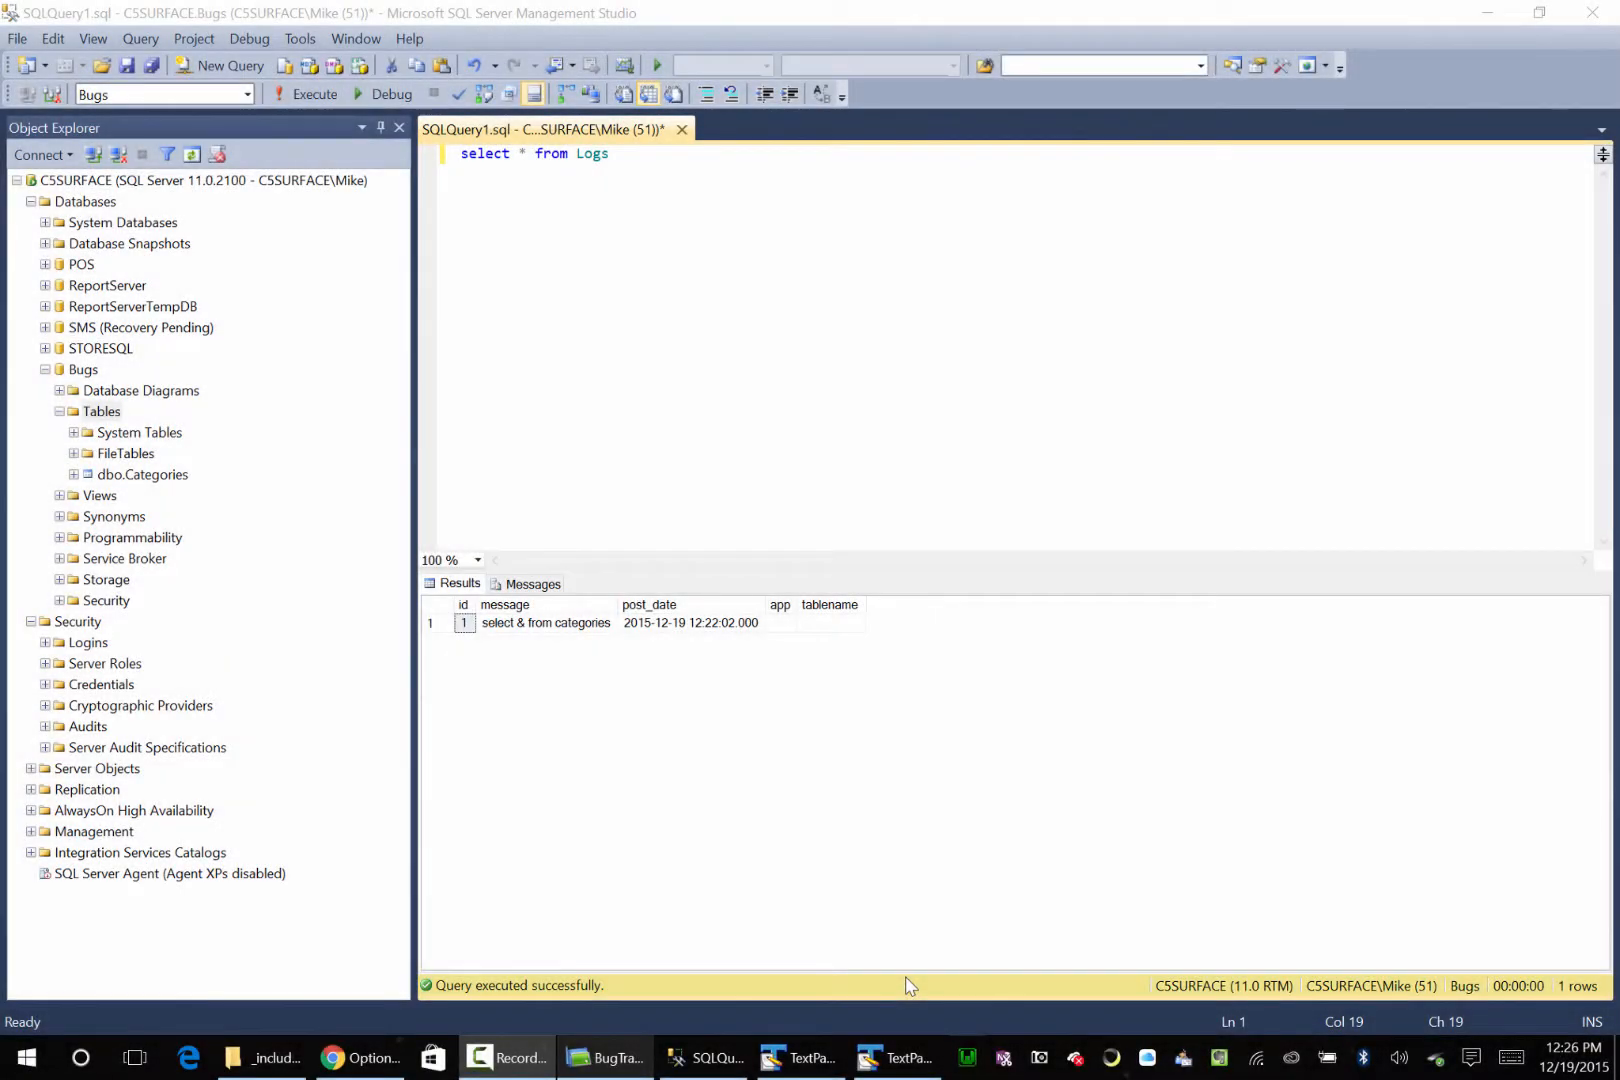
# Step: Review the Results to Grid documentation and the Google search results about missing SSMS results
pyautogui.click(360, 1056)
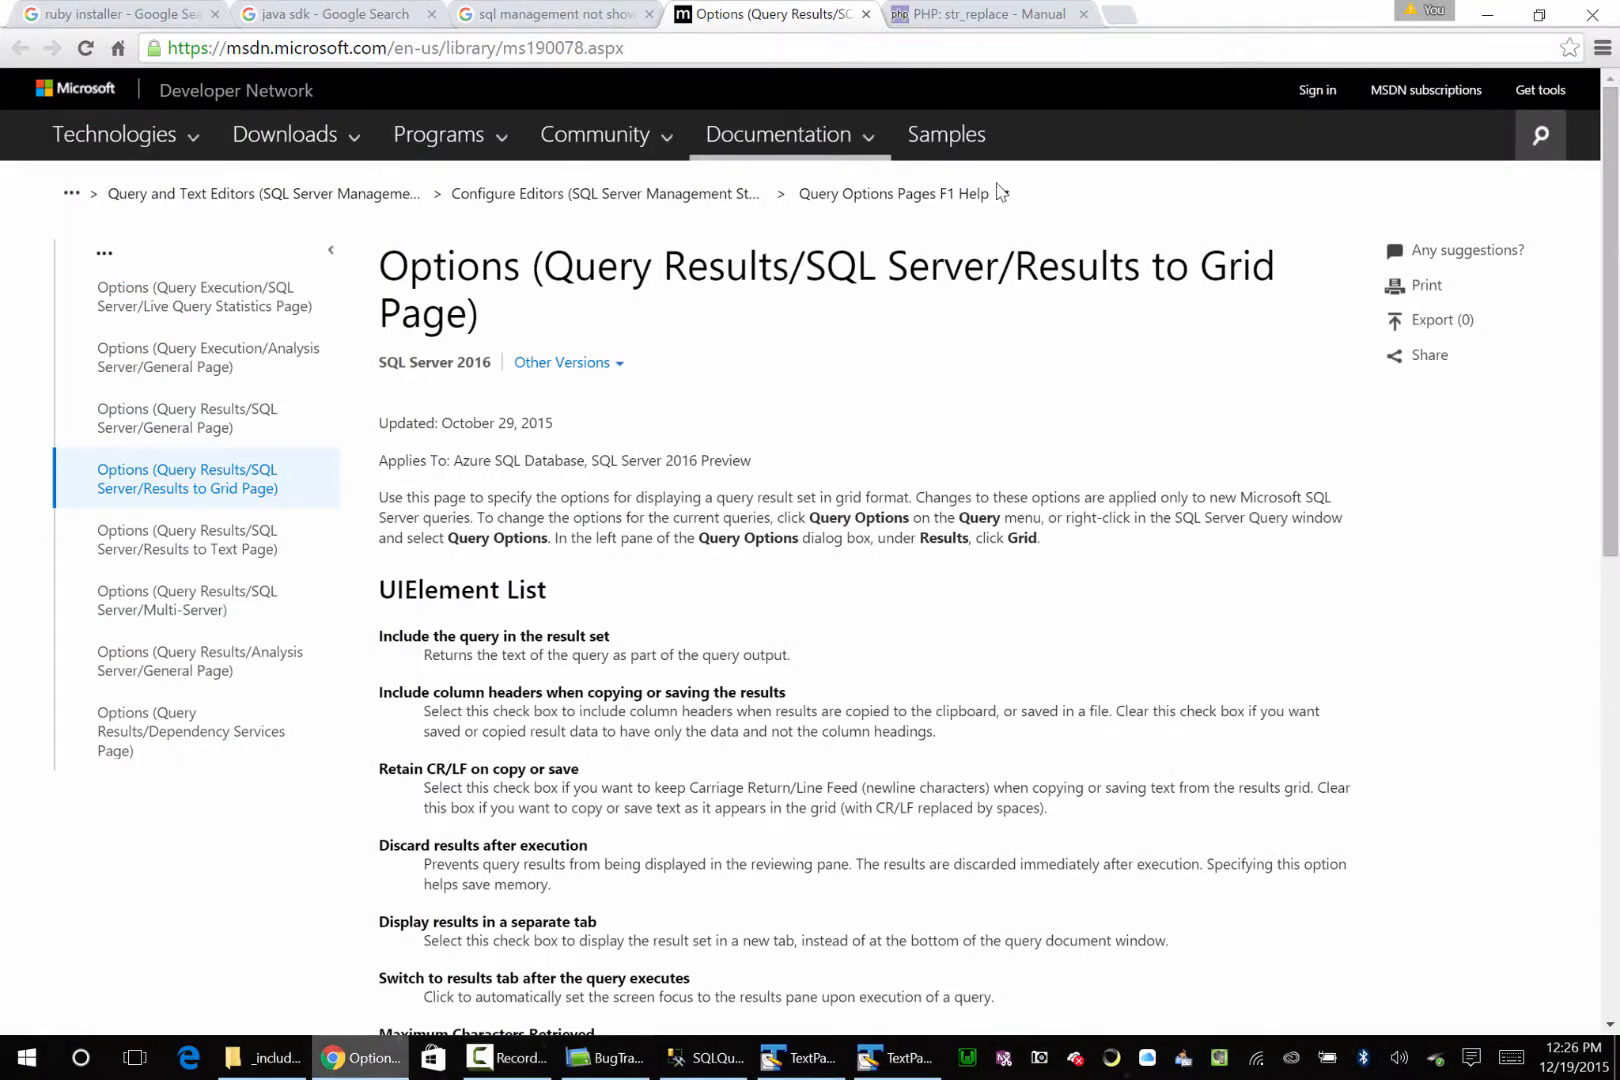
pyautogui.click(553, 13)
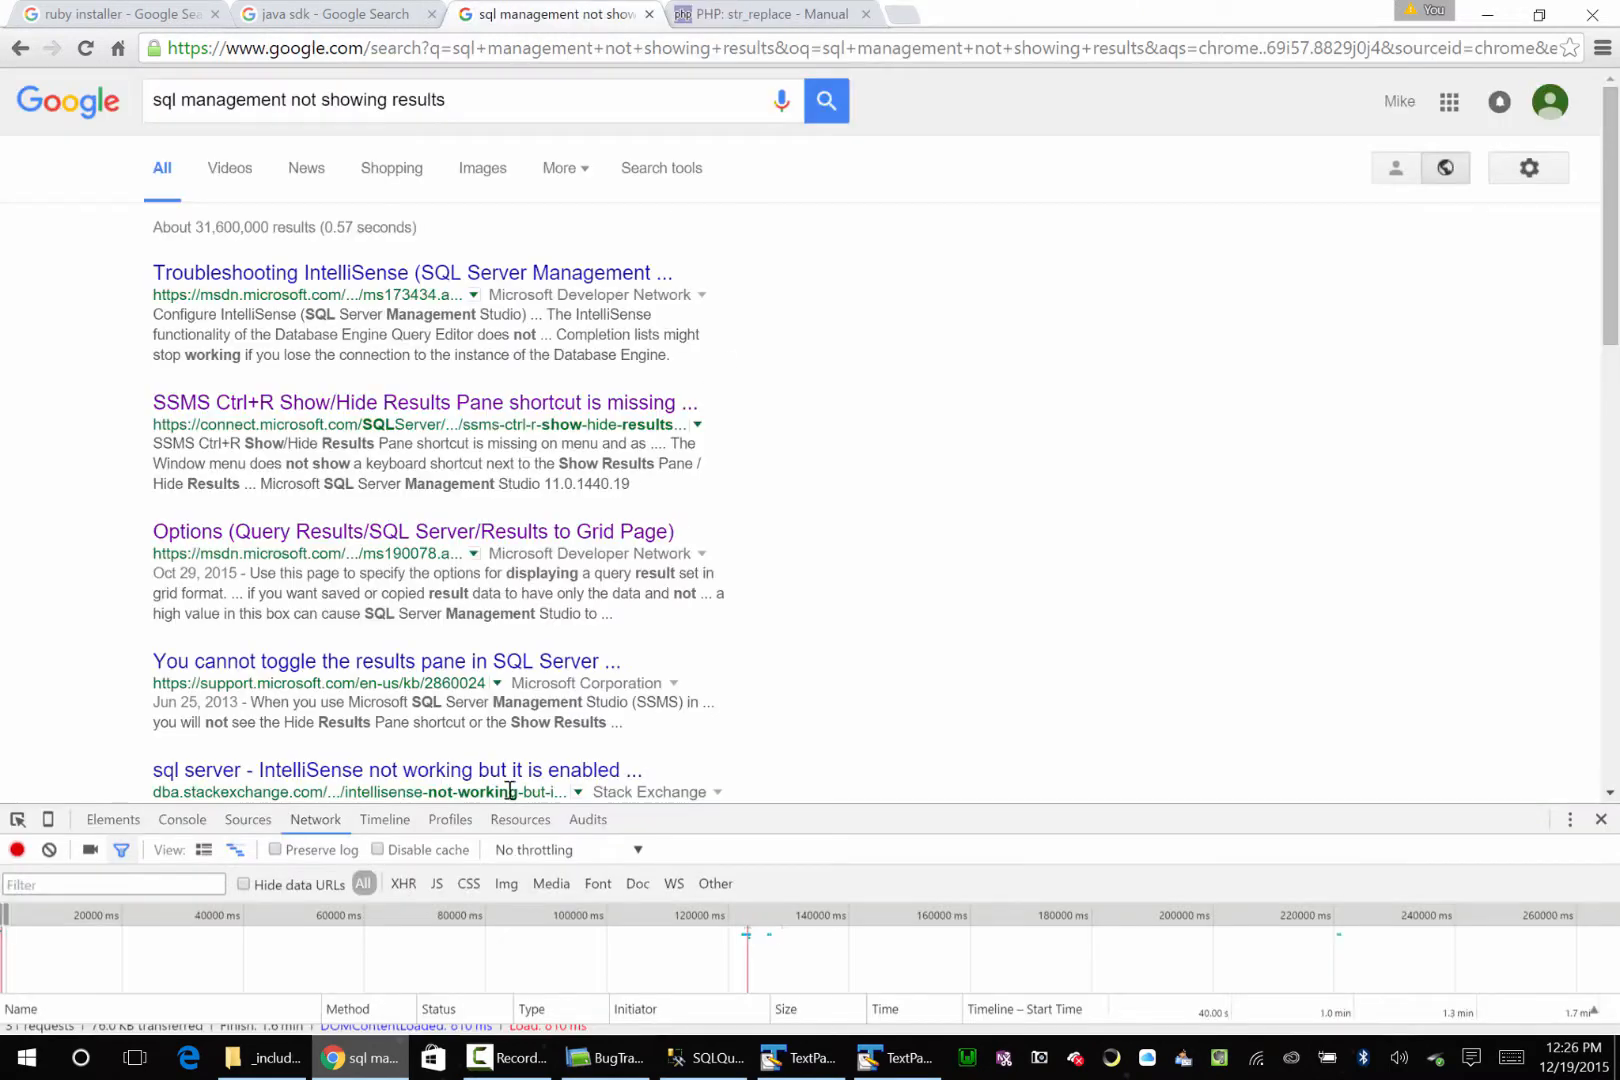
pyautogui.click(705, 1057)
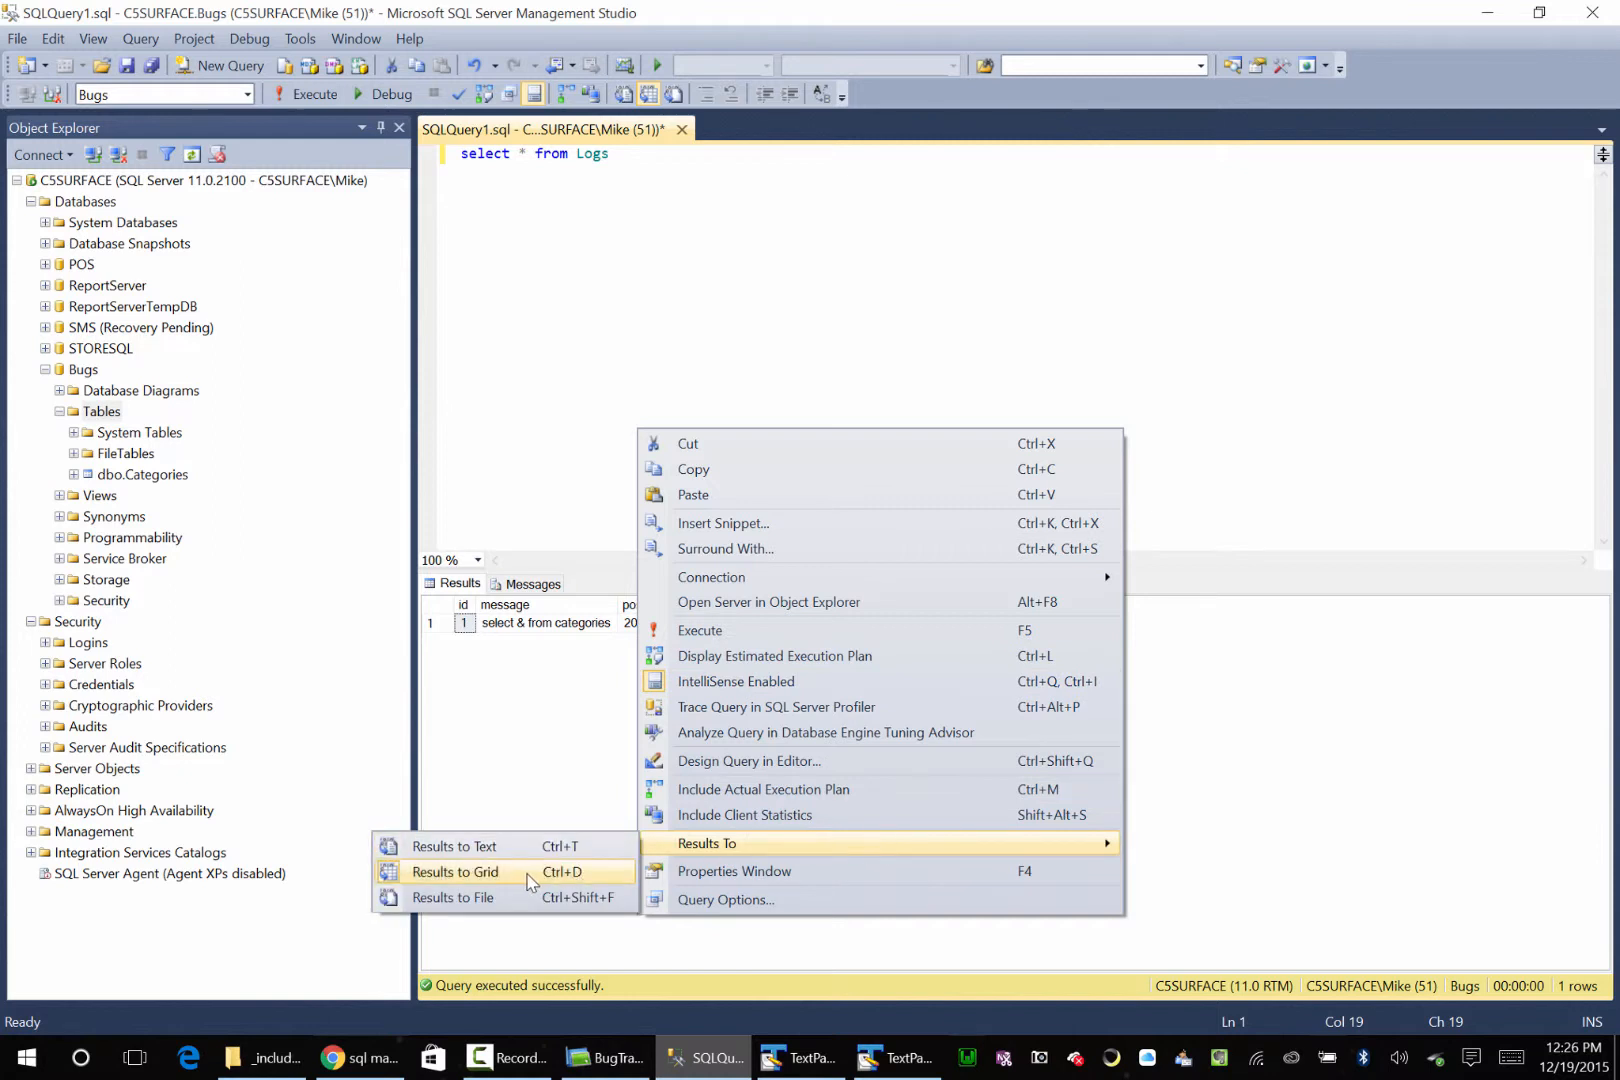
# Step: Send results to the grid and replace & with * in test.php's categories query
pyautogui.click(455, 871)
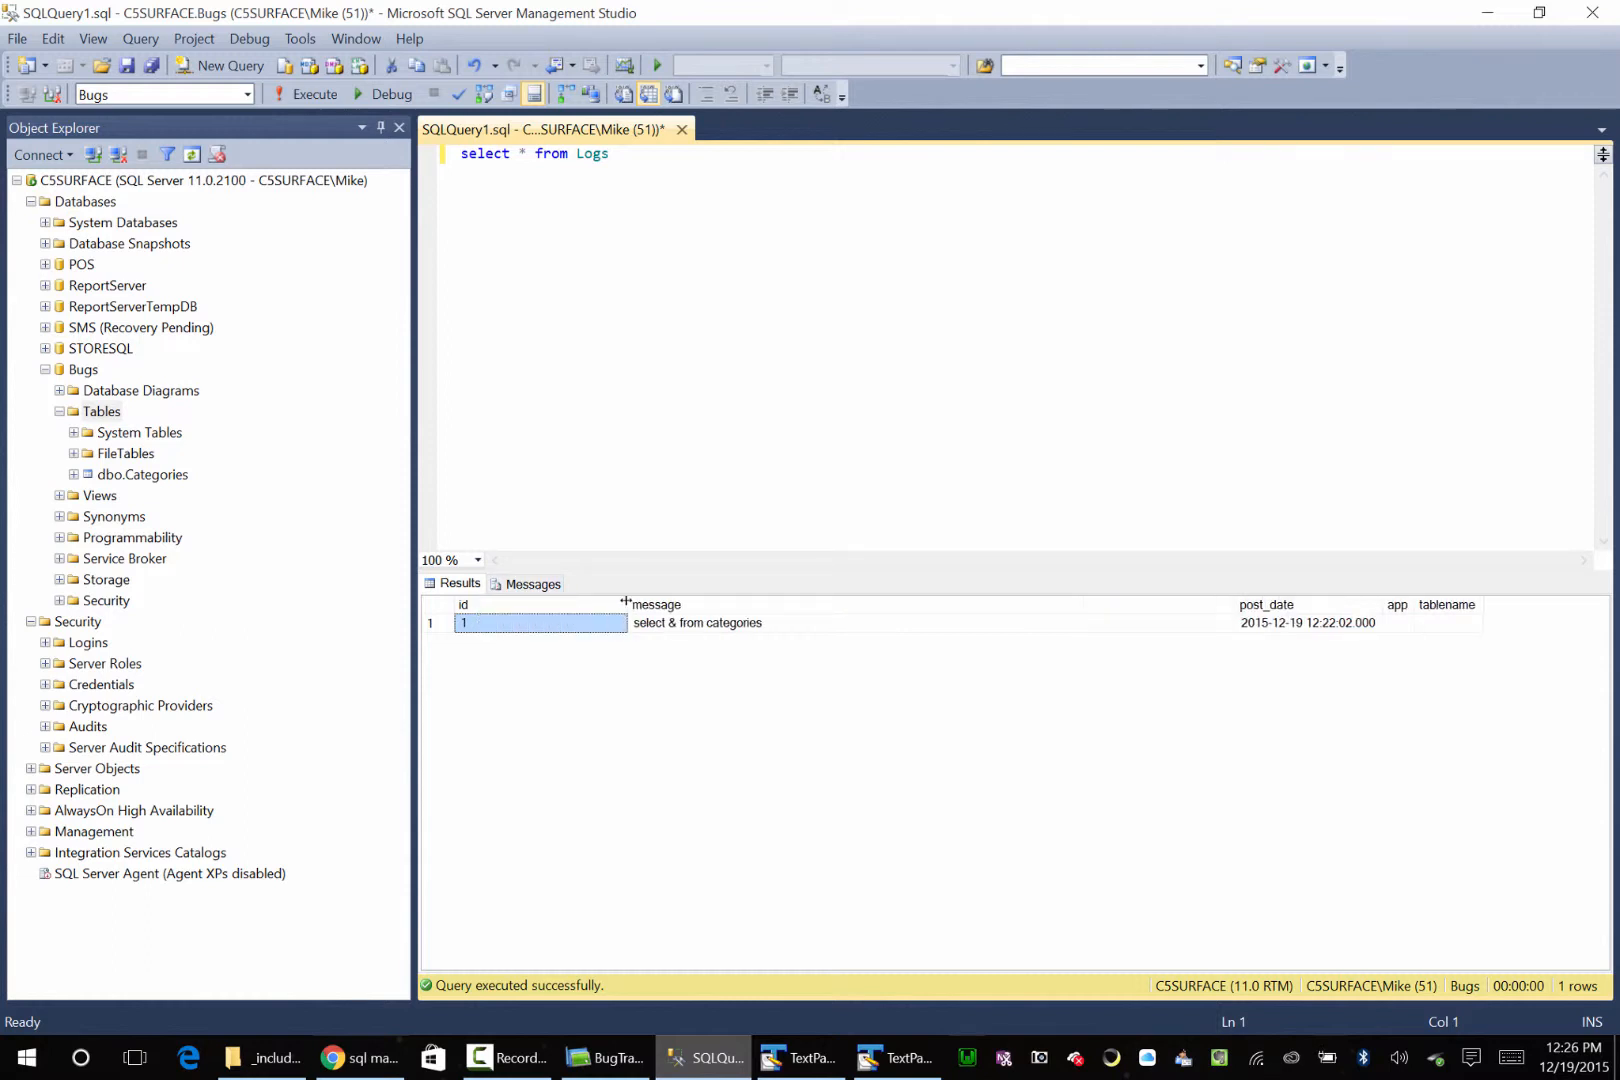
pyautogui.moveTo(818, 630)
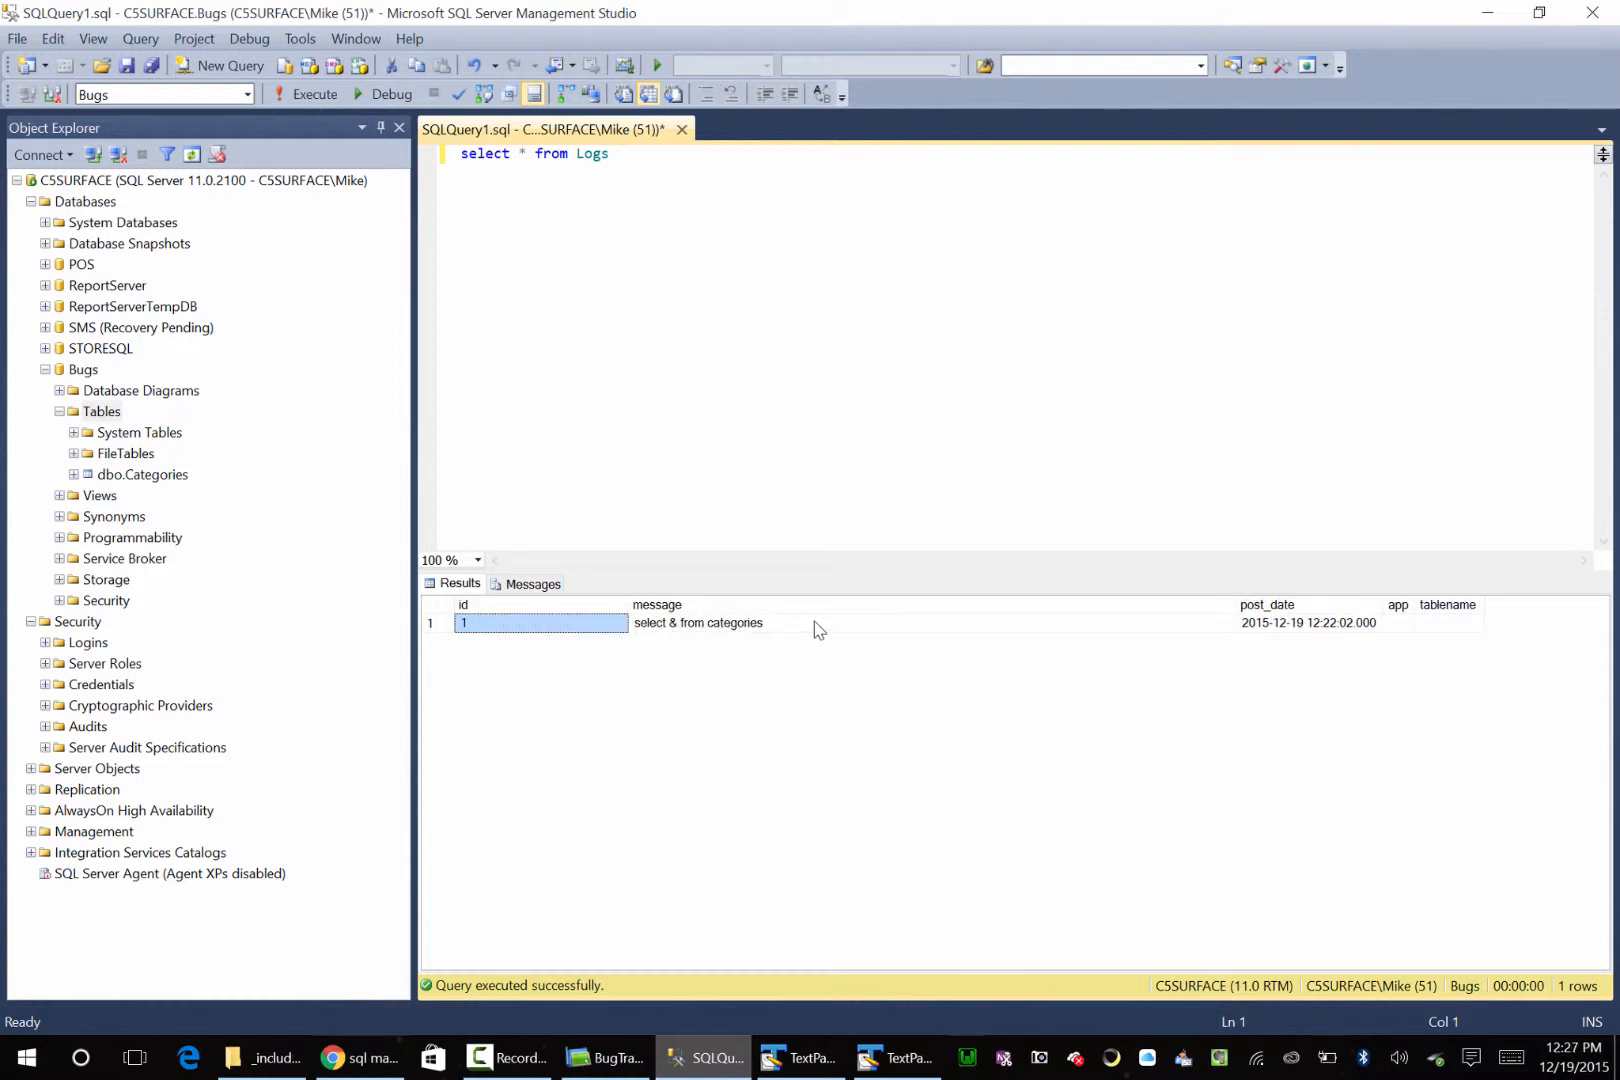
pyautogui.moveTo(776, 829)
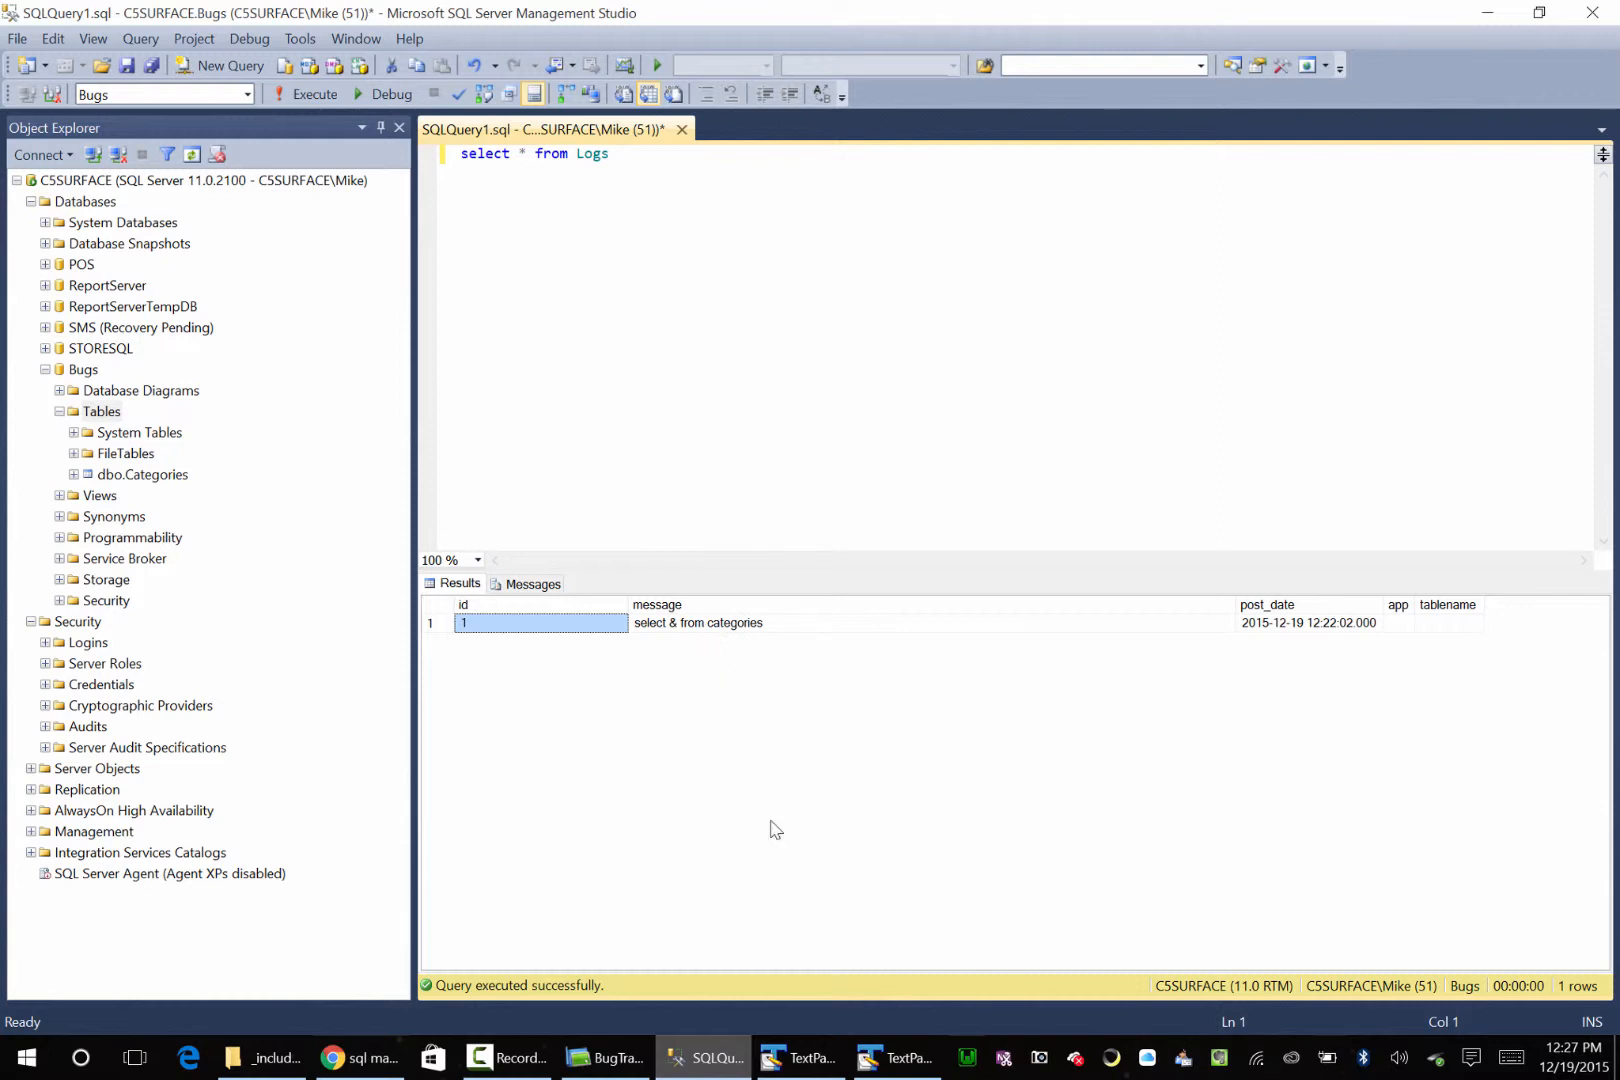
pyautogui.click(895, 1057)
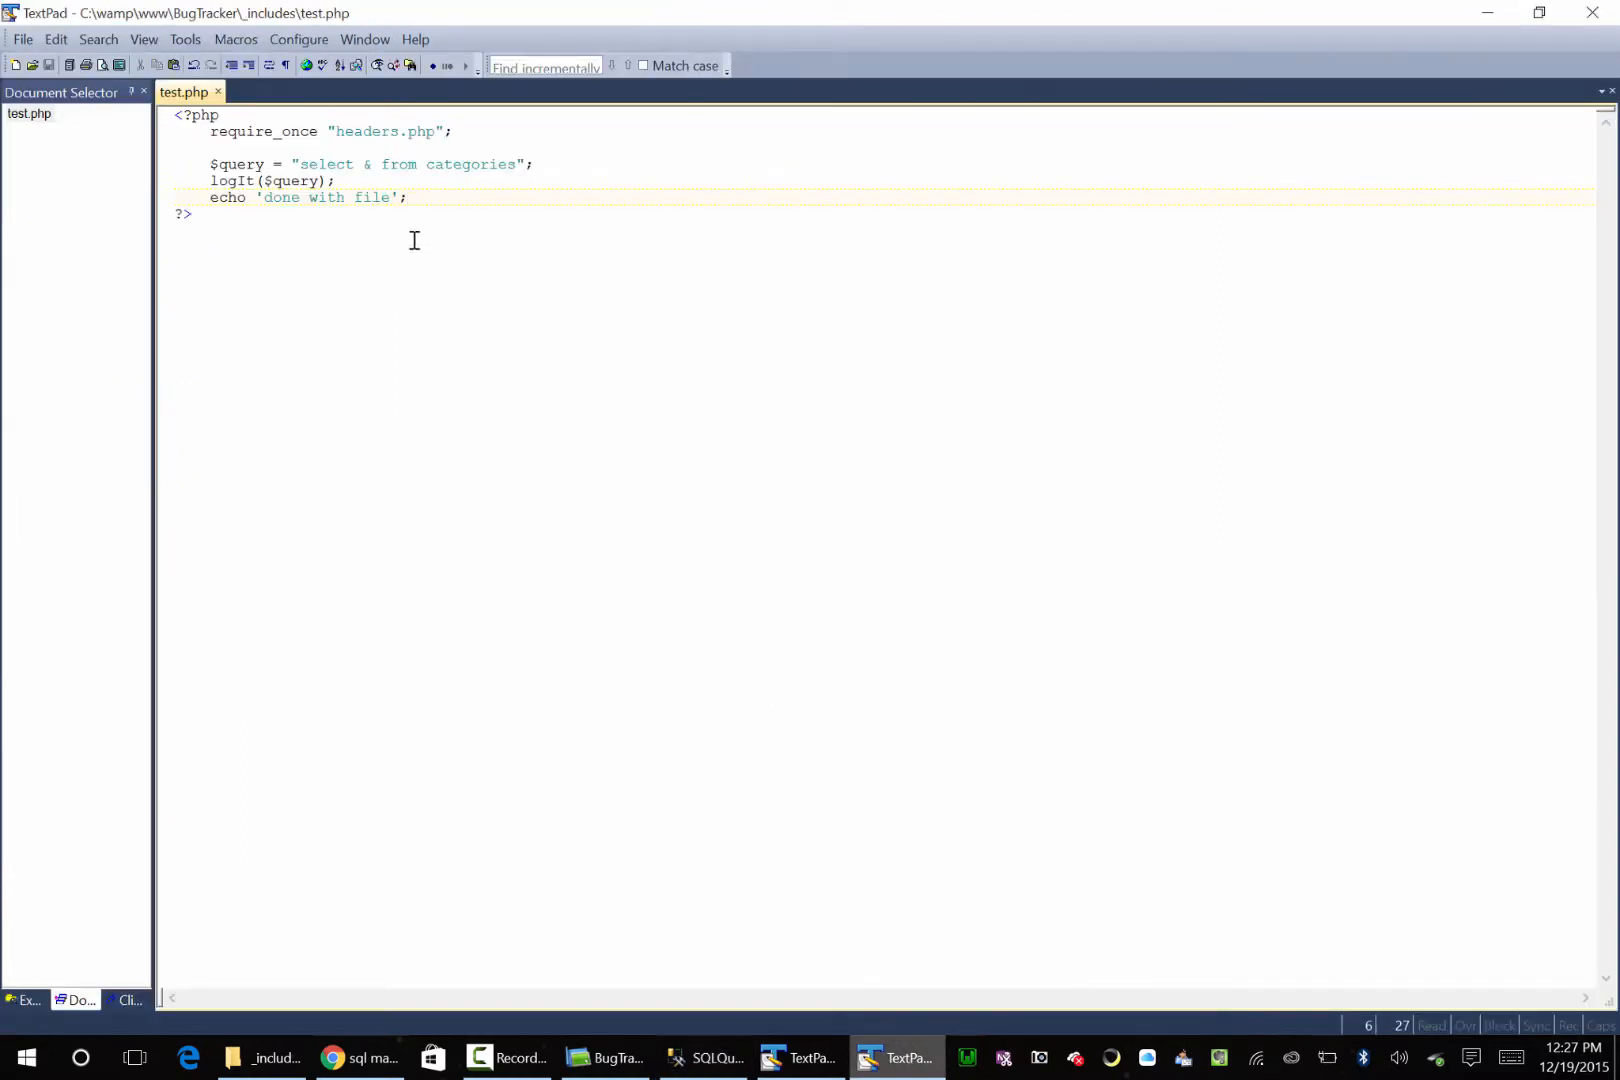
pyautogui.click(372, 163)
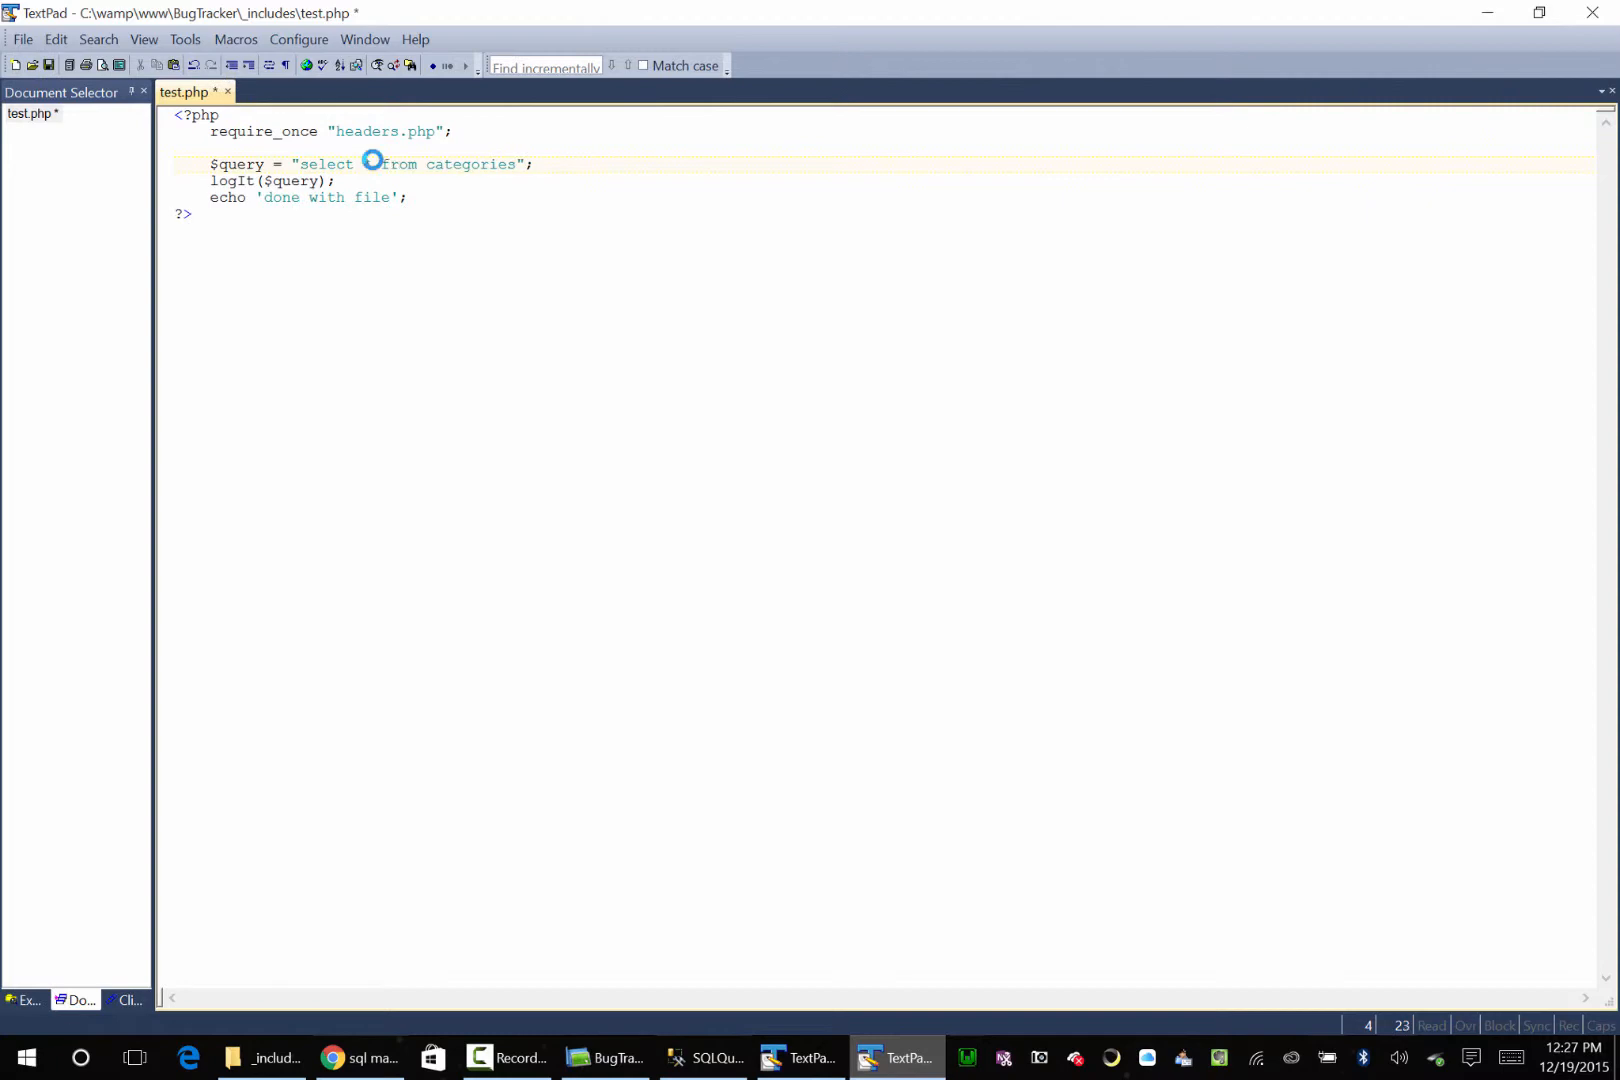
pyautogui.click(332, 1057)
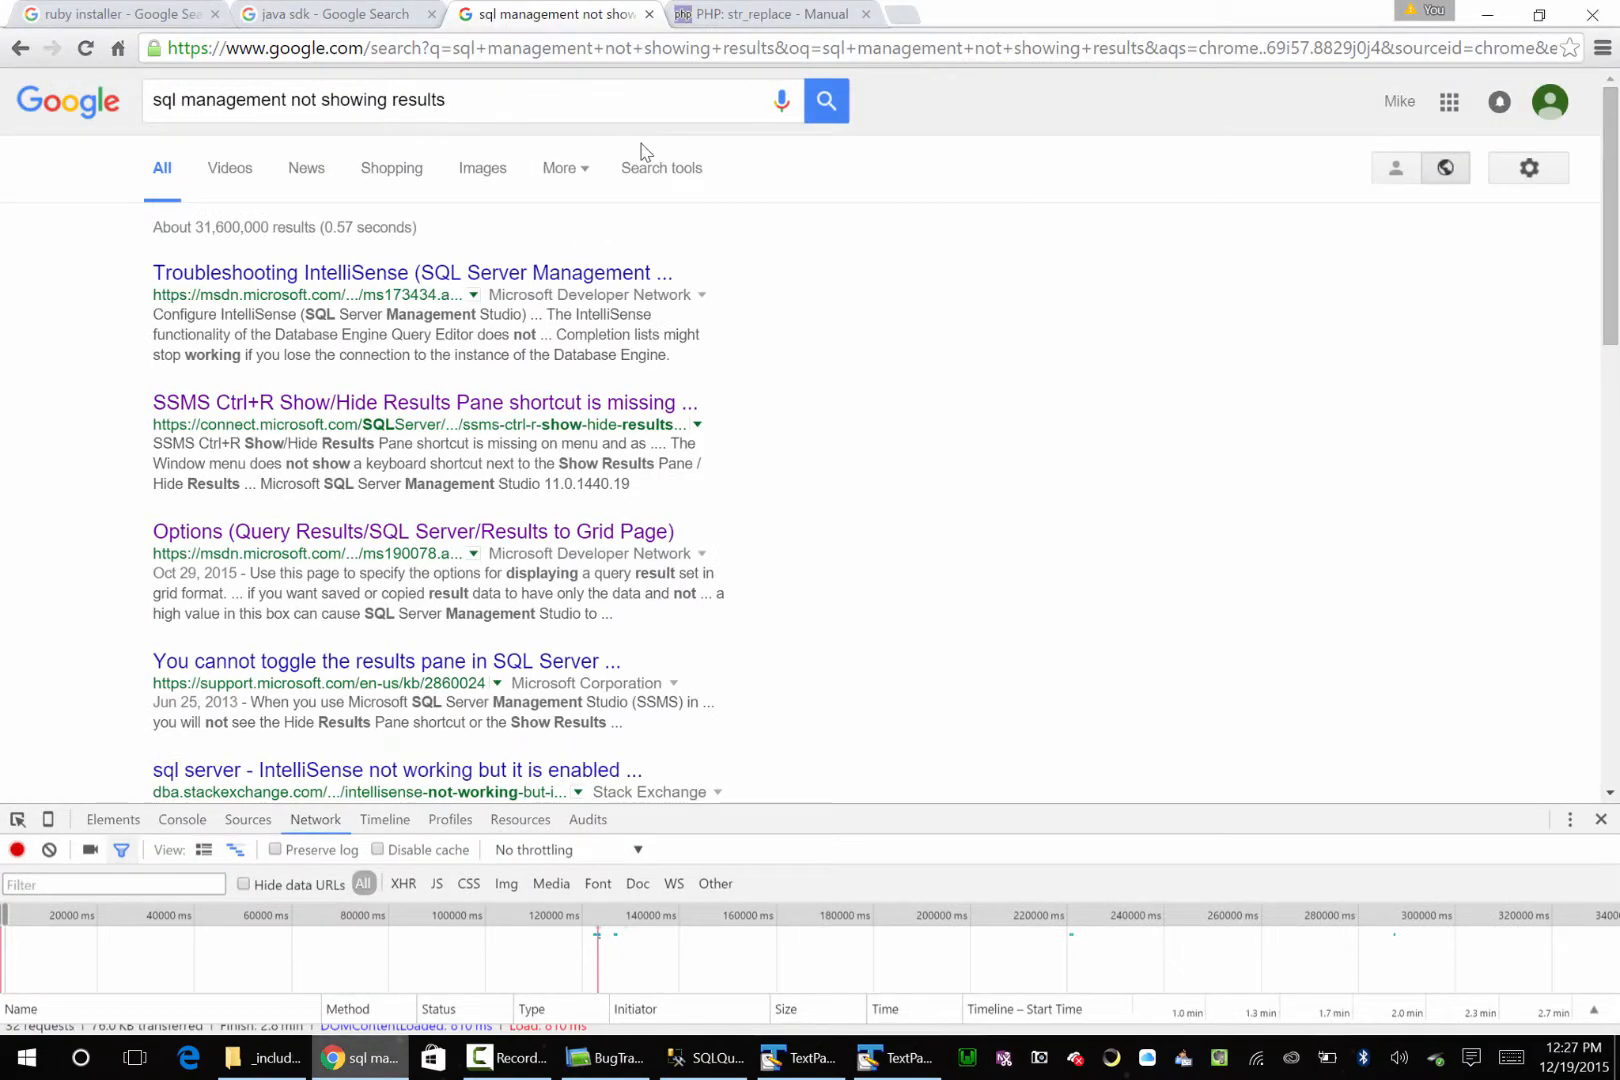
# Step: Load localhost:8080/BugTracker/_includes/test.php in Chrome to rerun the script
pyautogui.click(770, 13)
pyautogui.write('http://localhost:8080')
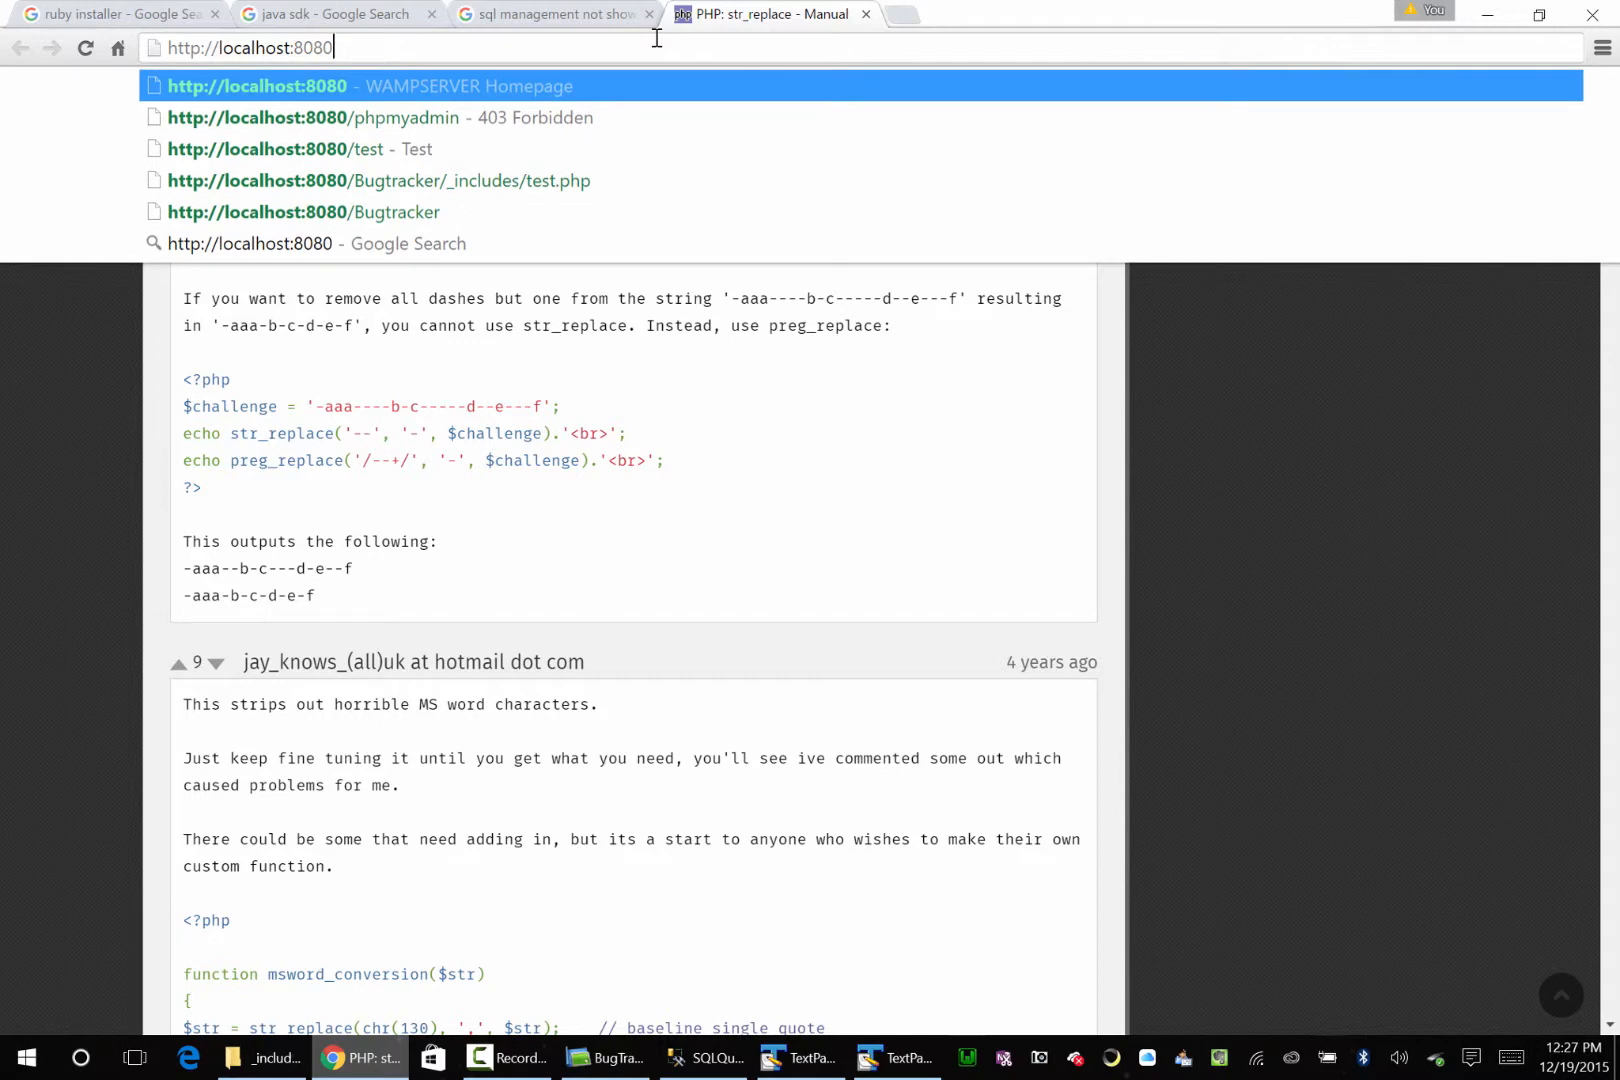
pyautogui.write('/BugTracker/')
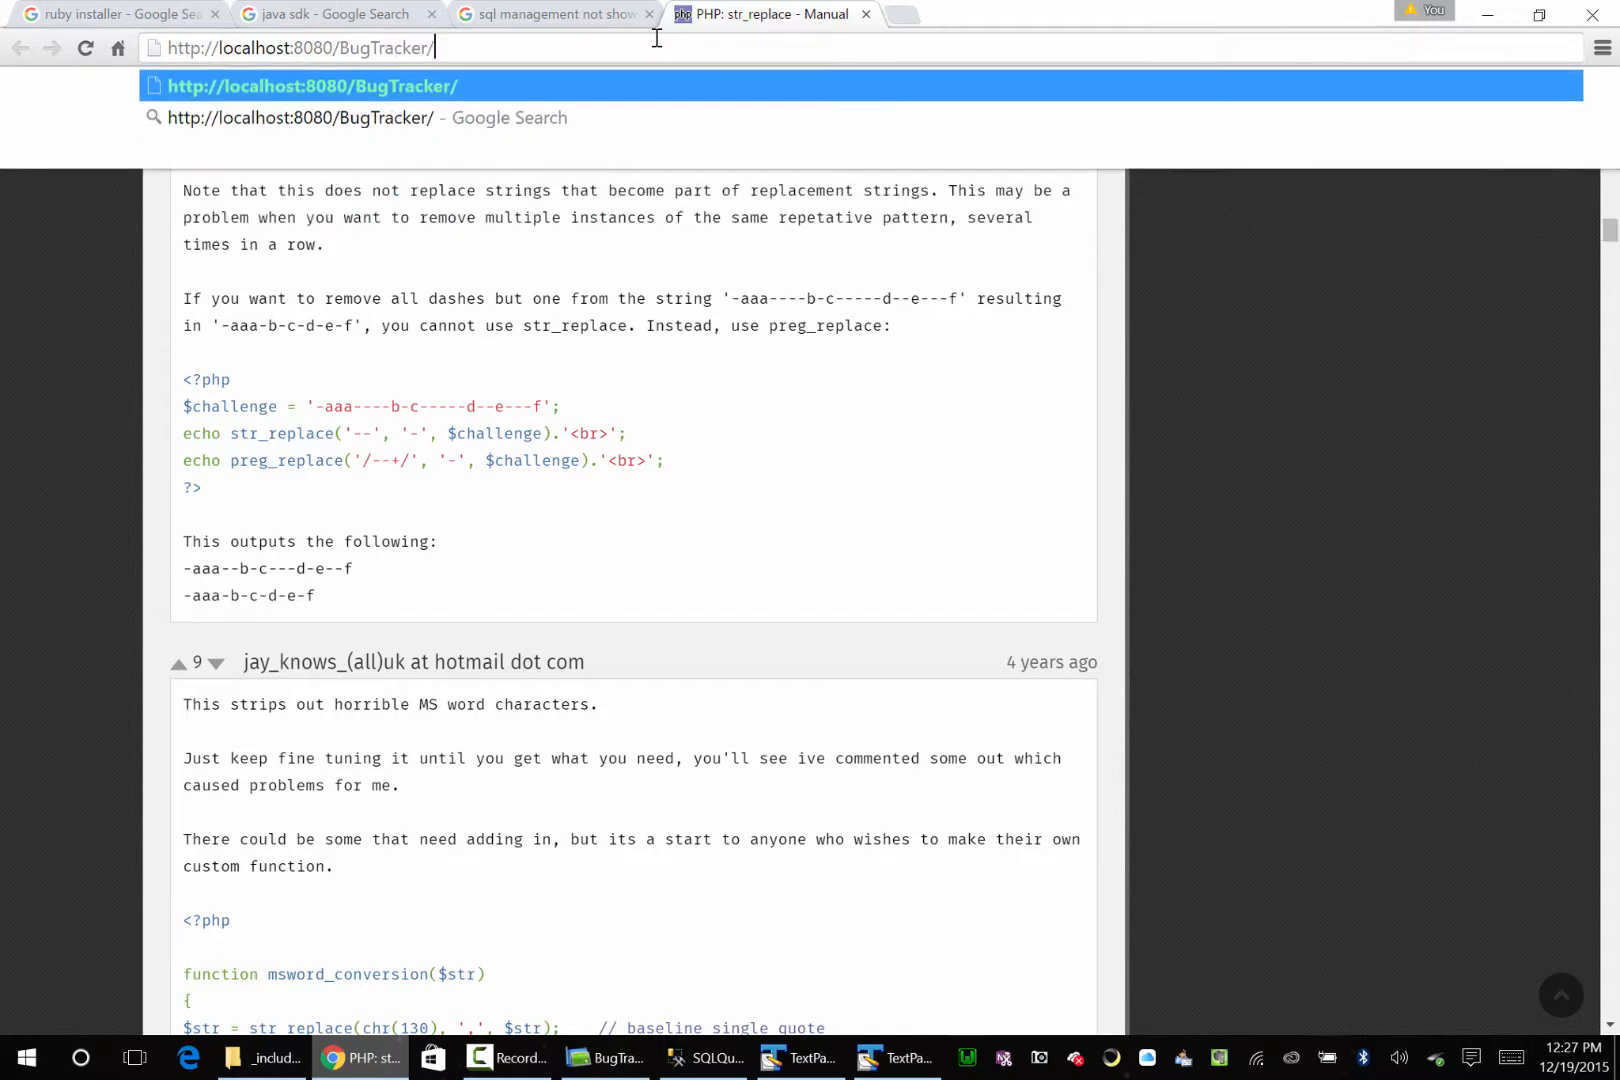
pyautogui.write('_inclu')
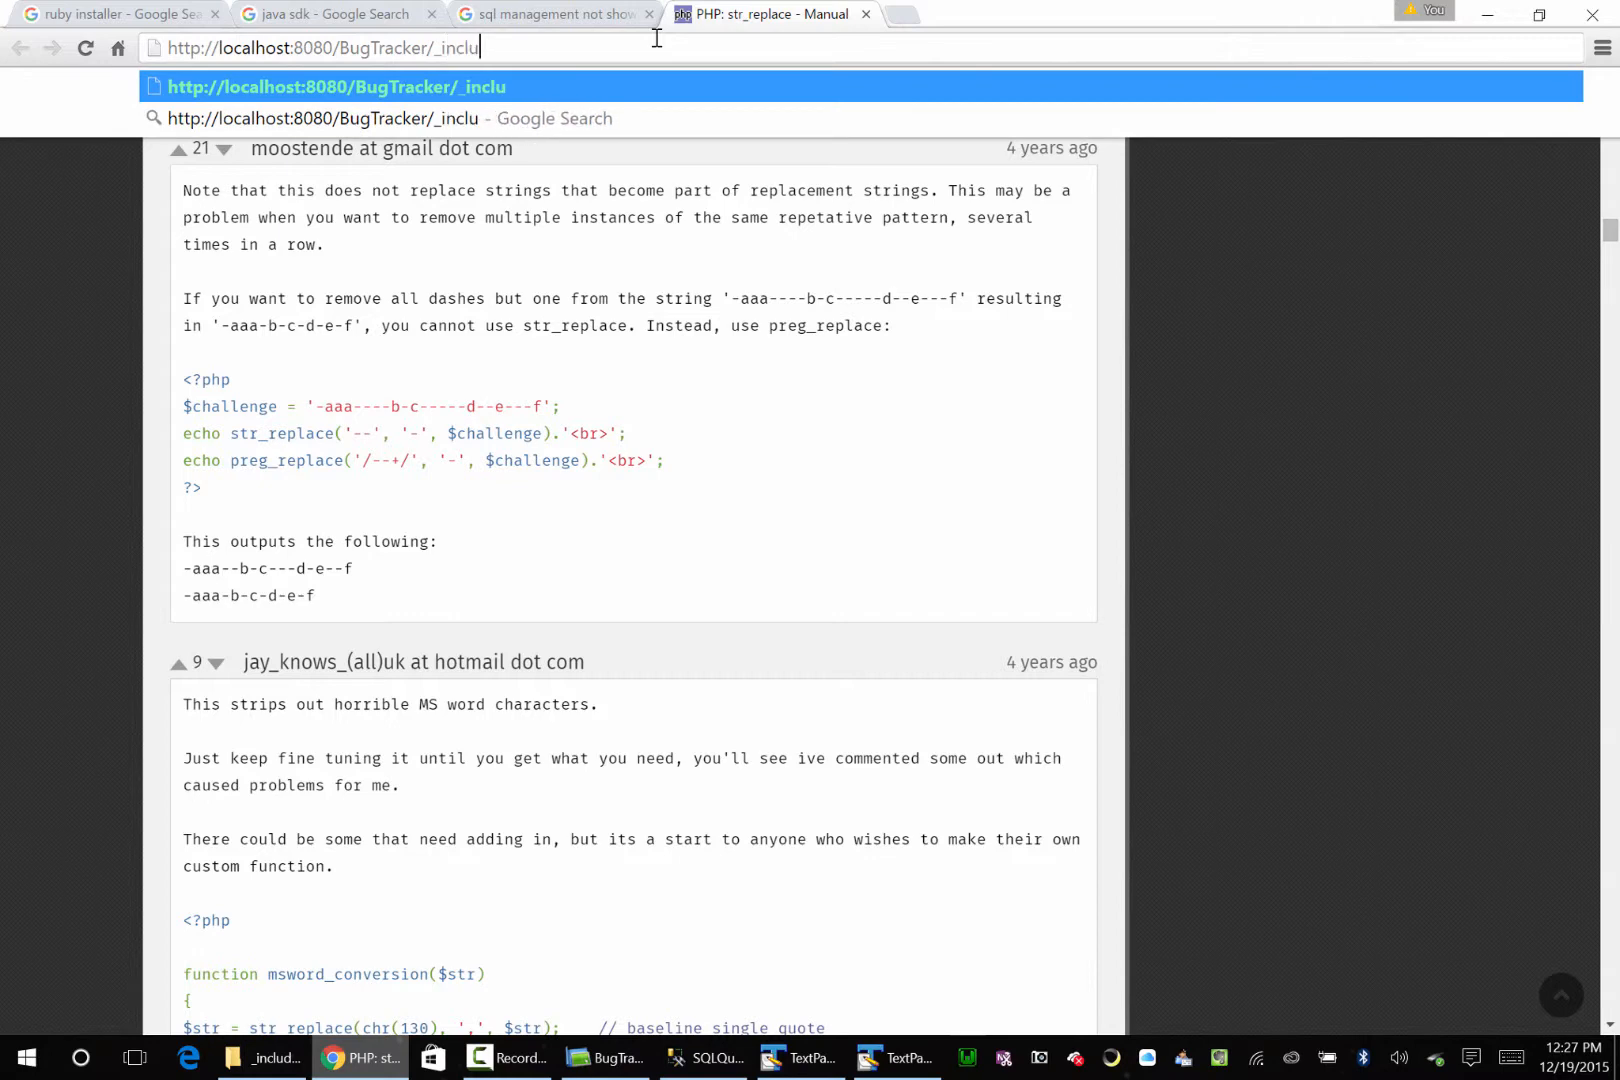
pyautogui.write('des/t')
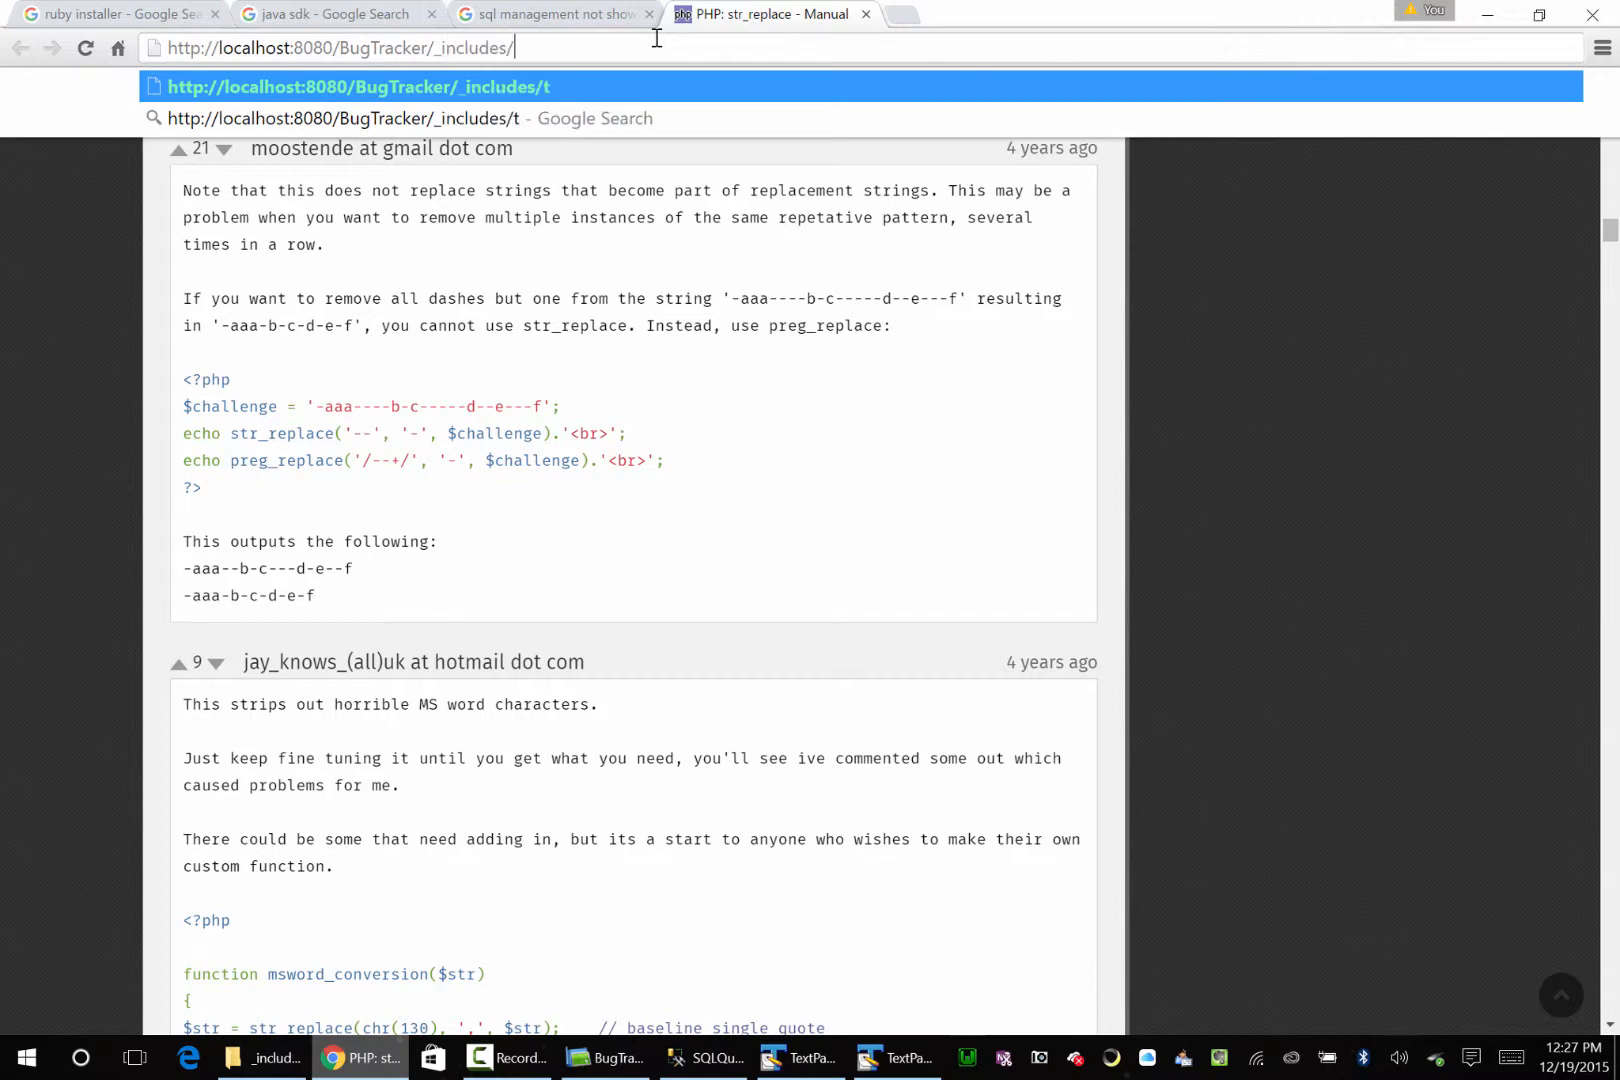
pyautogui.press('Return')
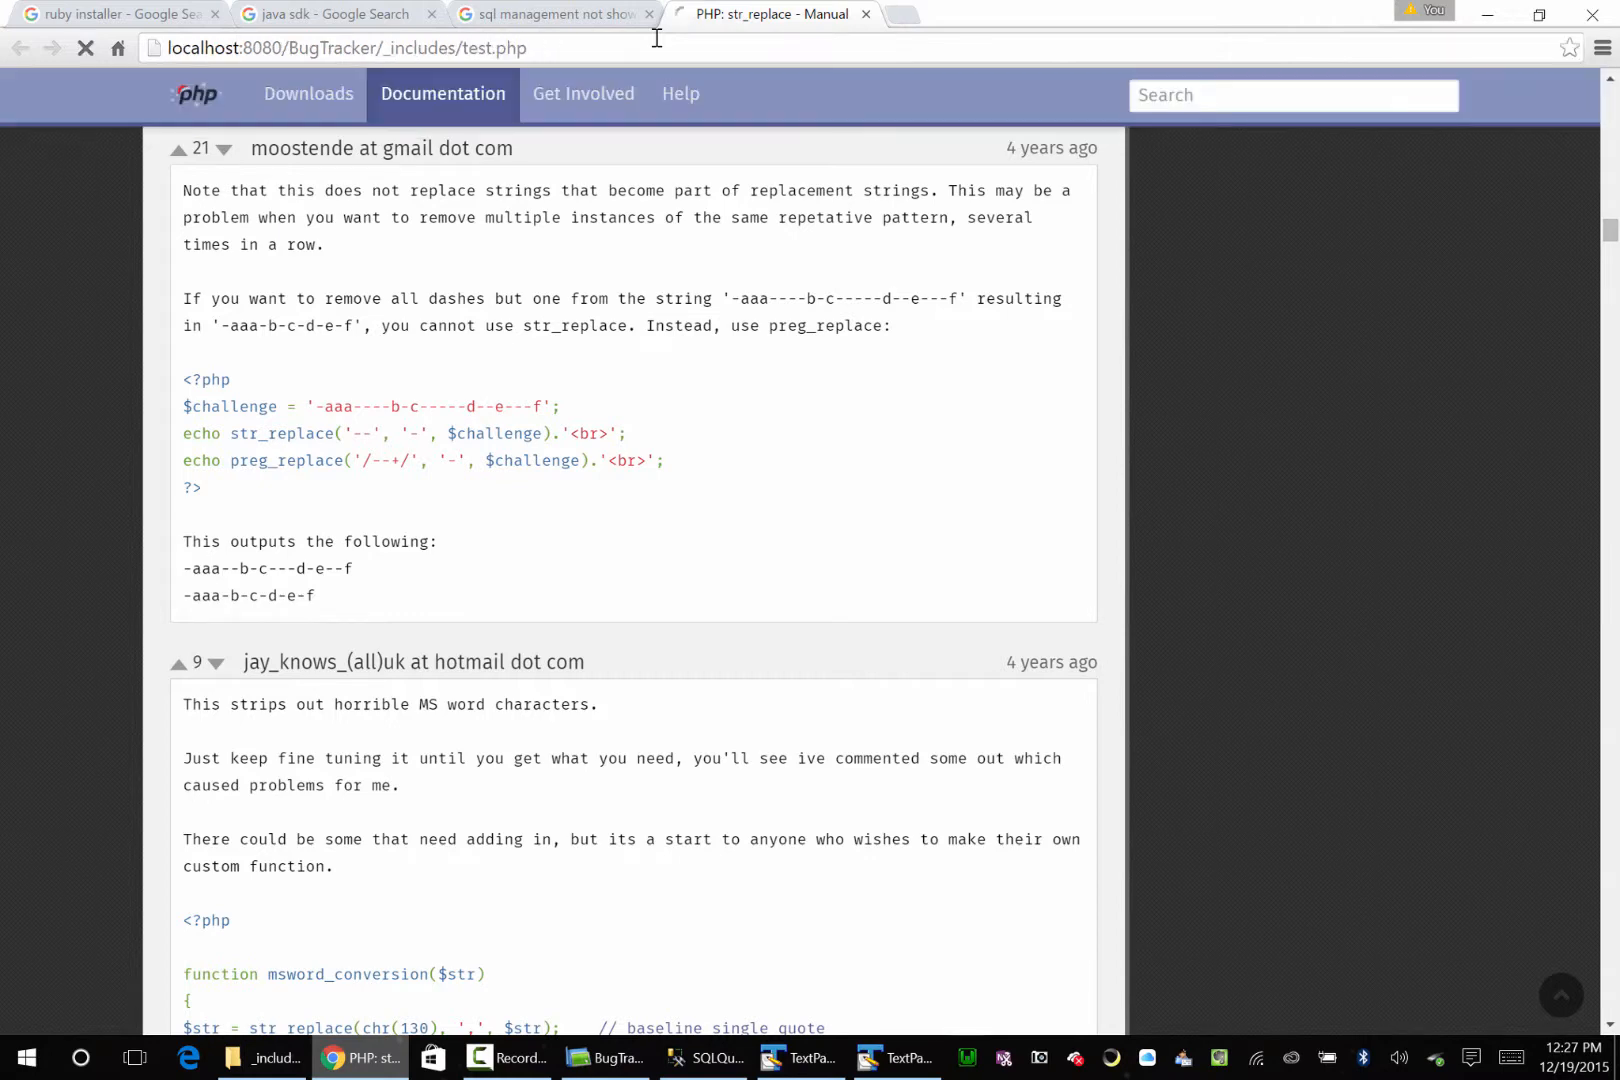
pyautogui.click(704, 1056)
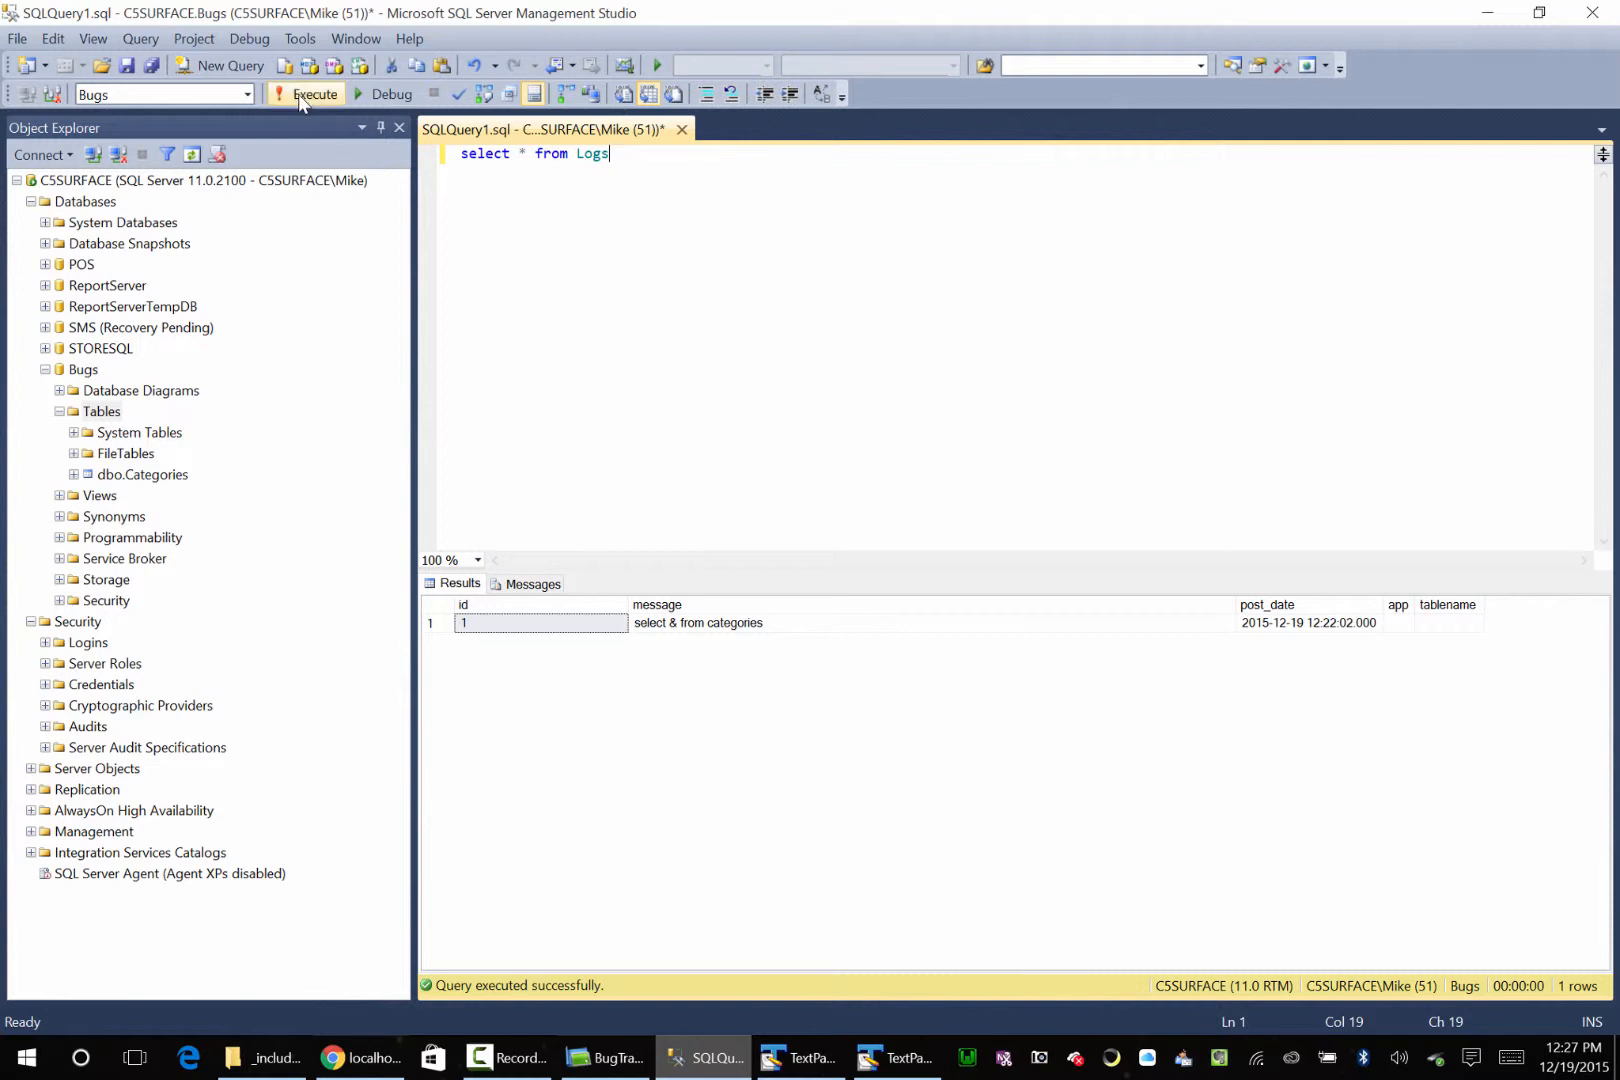
# Step: Rerun select * from Logs and inspect the new 'select * from categories' row
pyautogui.click(314, 94)
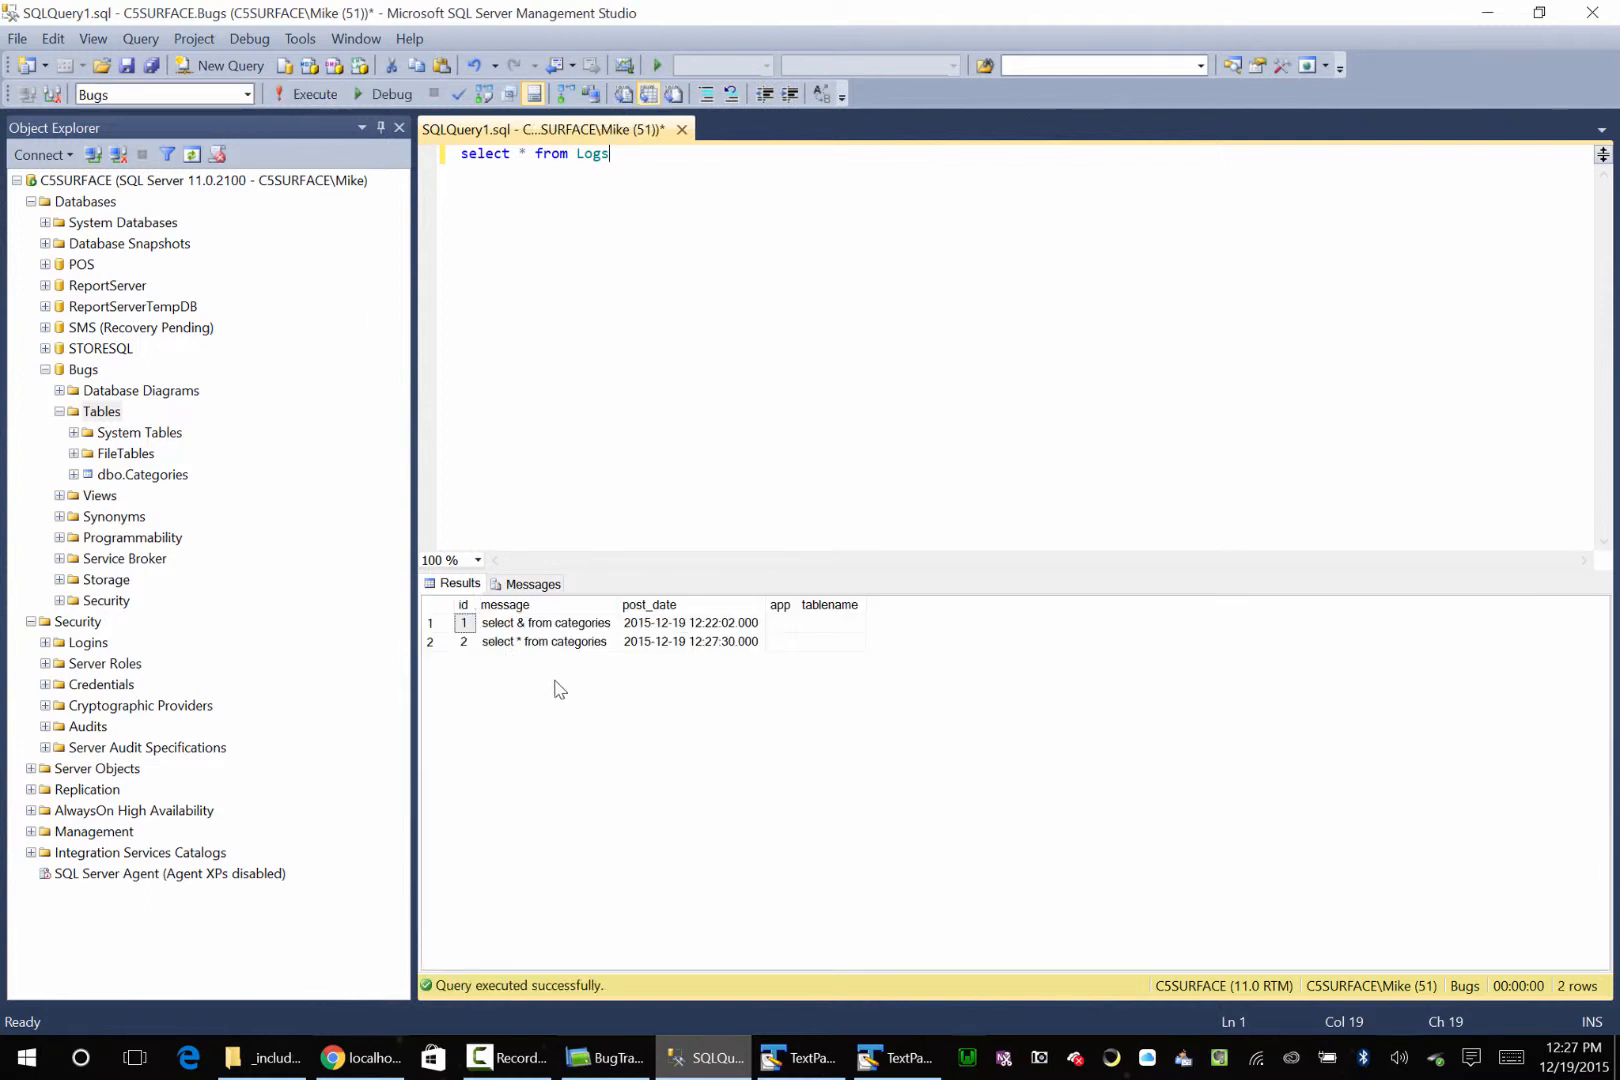
pyautogui.click(544, 641)
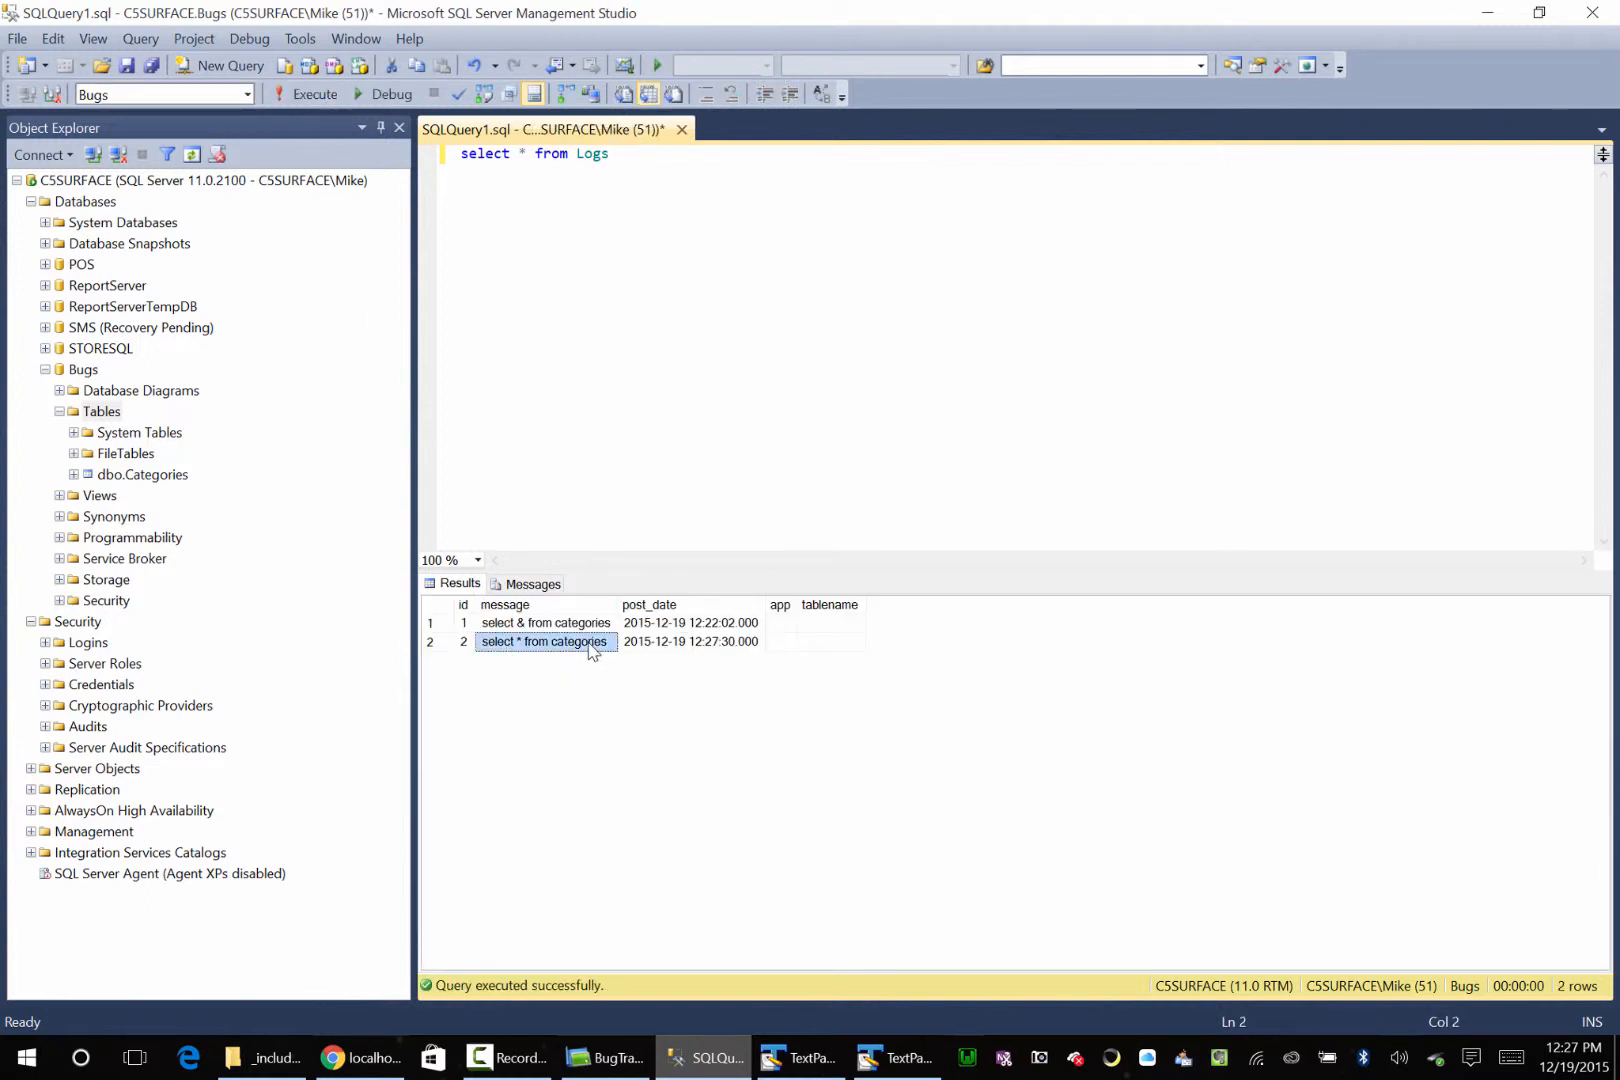
pyautogui.rightClick(543, 641)
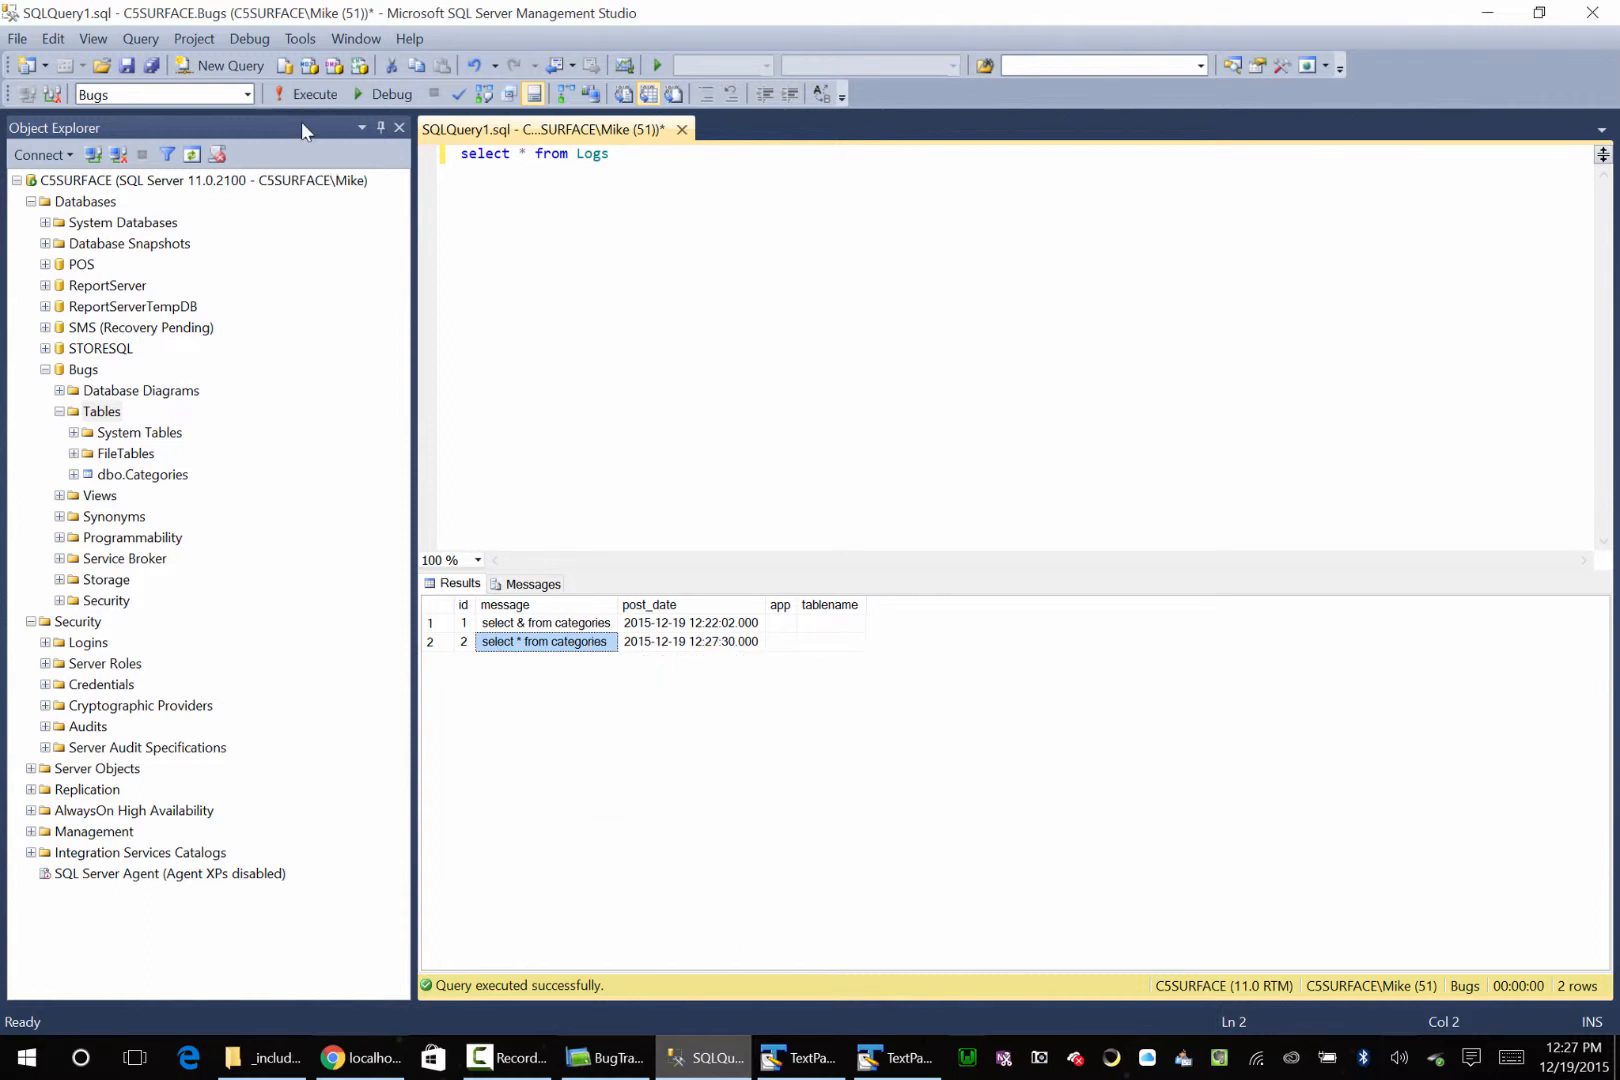
# Step: Run select * from categories in a new query window, returning zero rows
pyautogui.click(220, 65)
pyautogui.write('select * from categories')
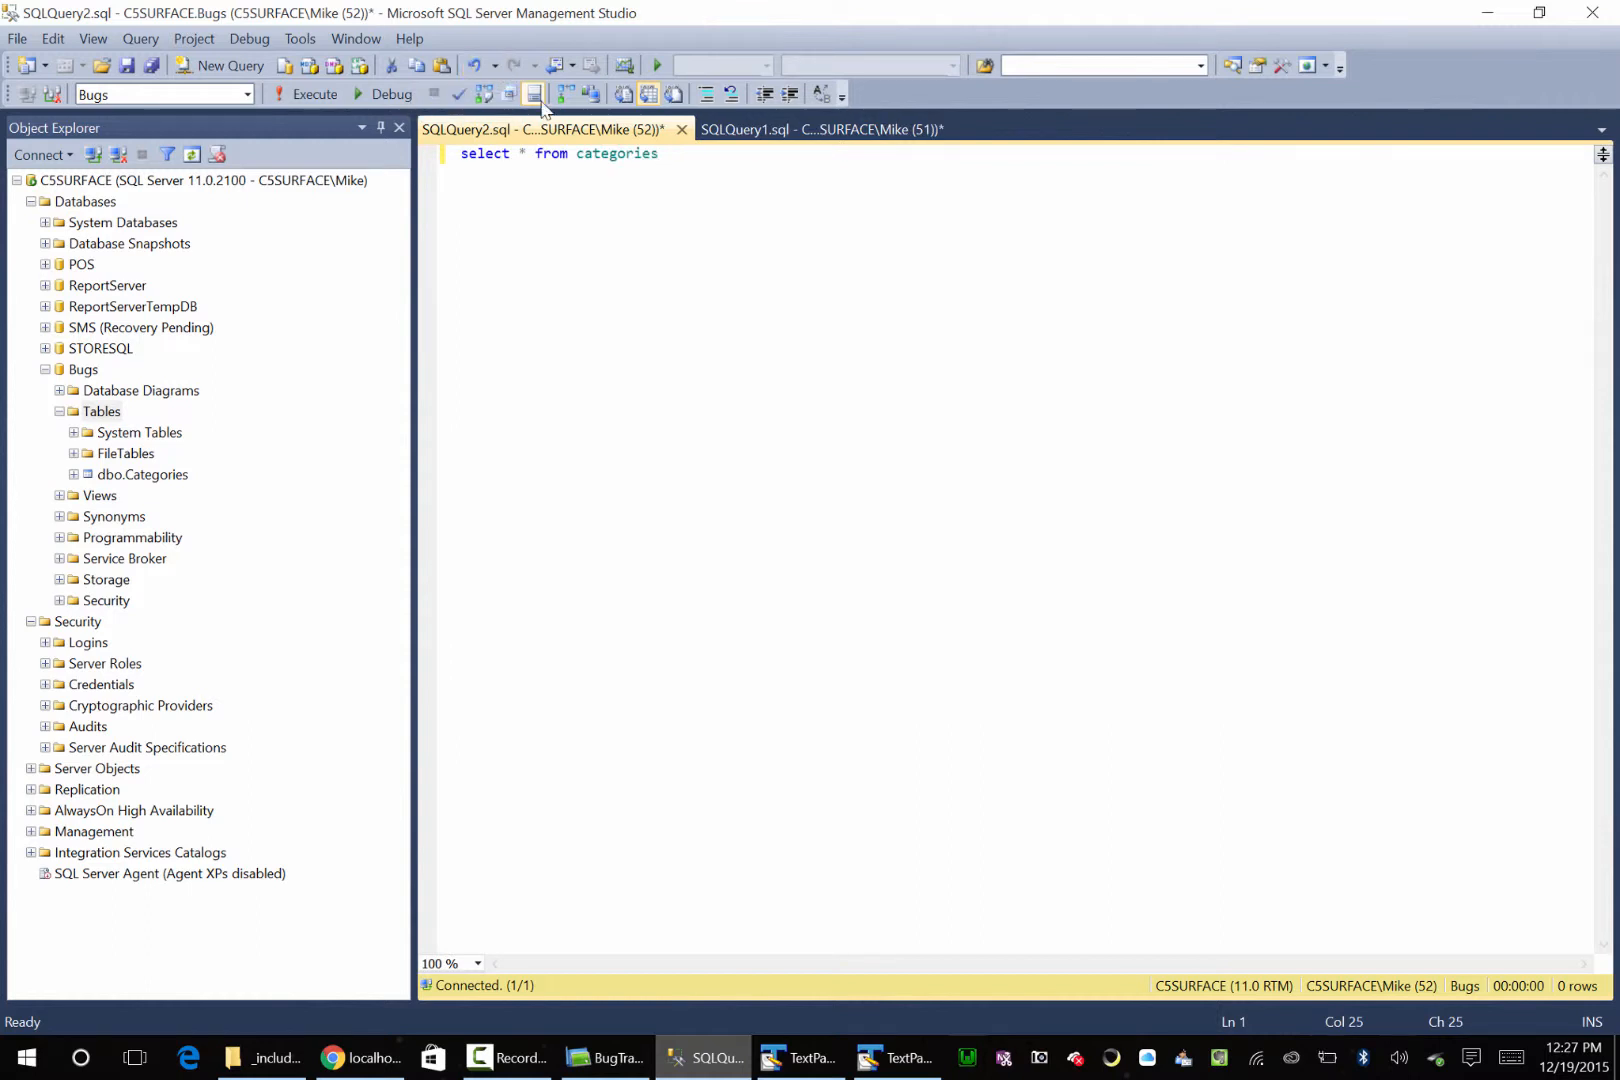
pyautogui.moveTo(533, 94)
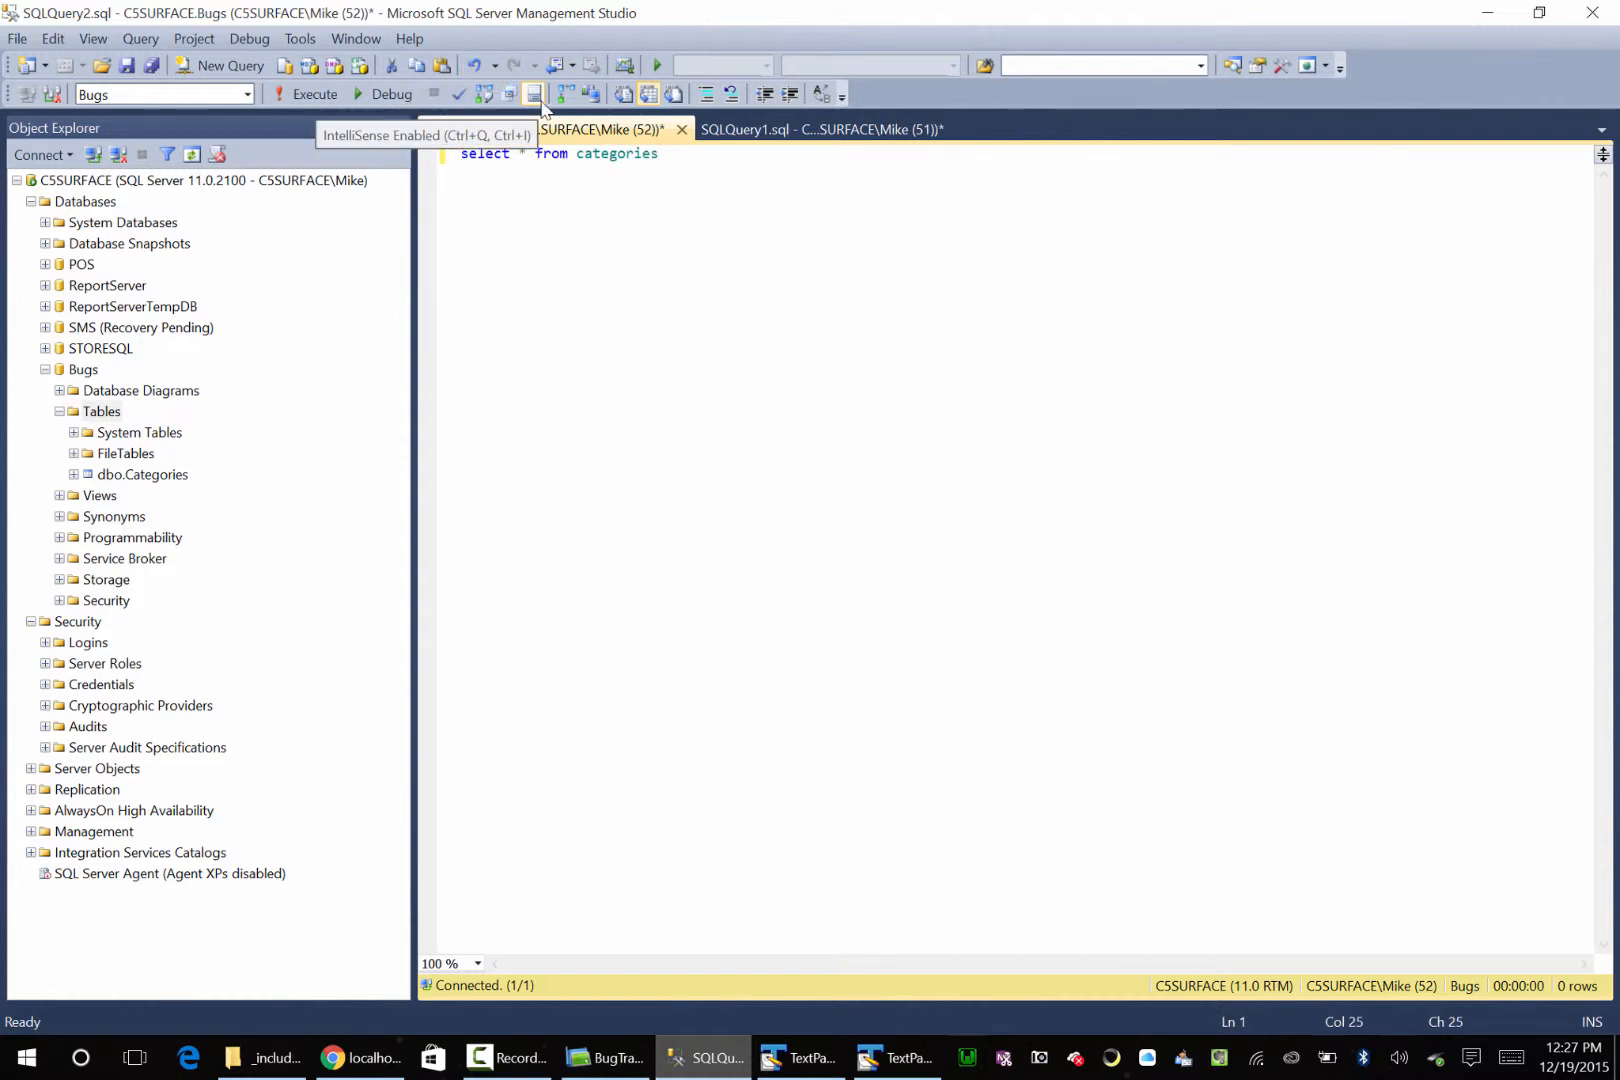
pyautogui.click(308, 94)
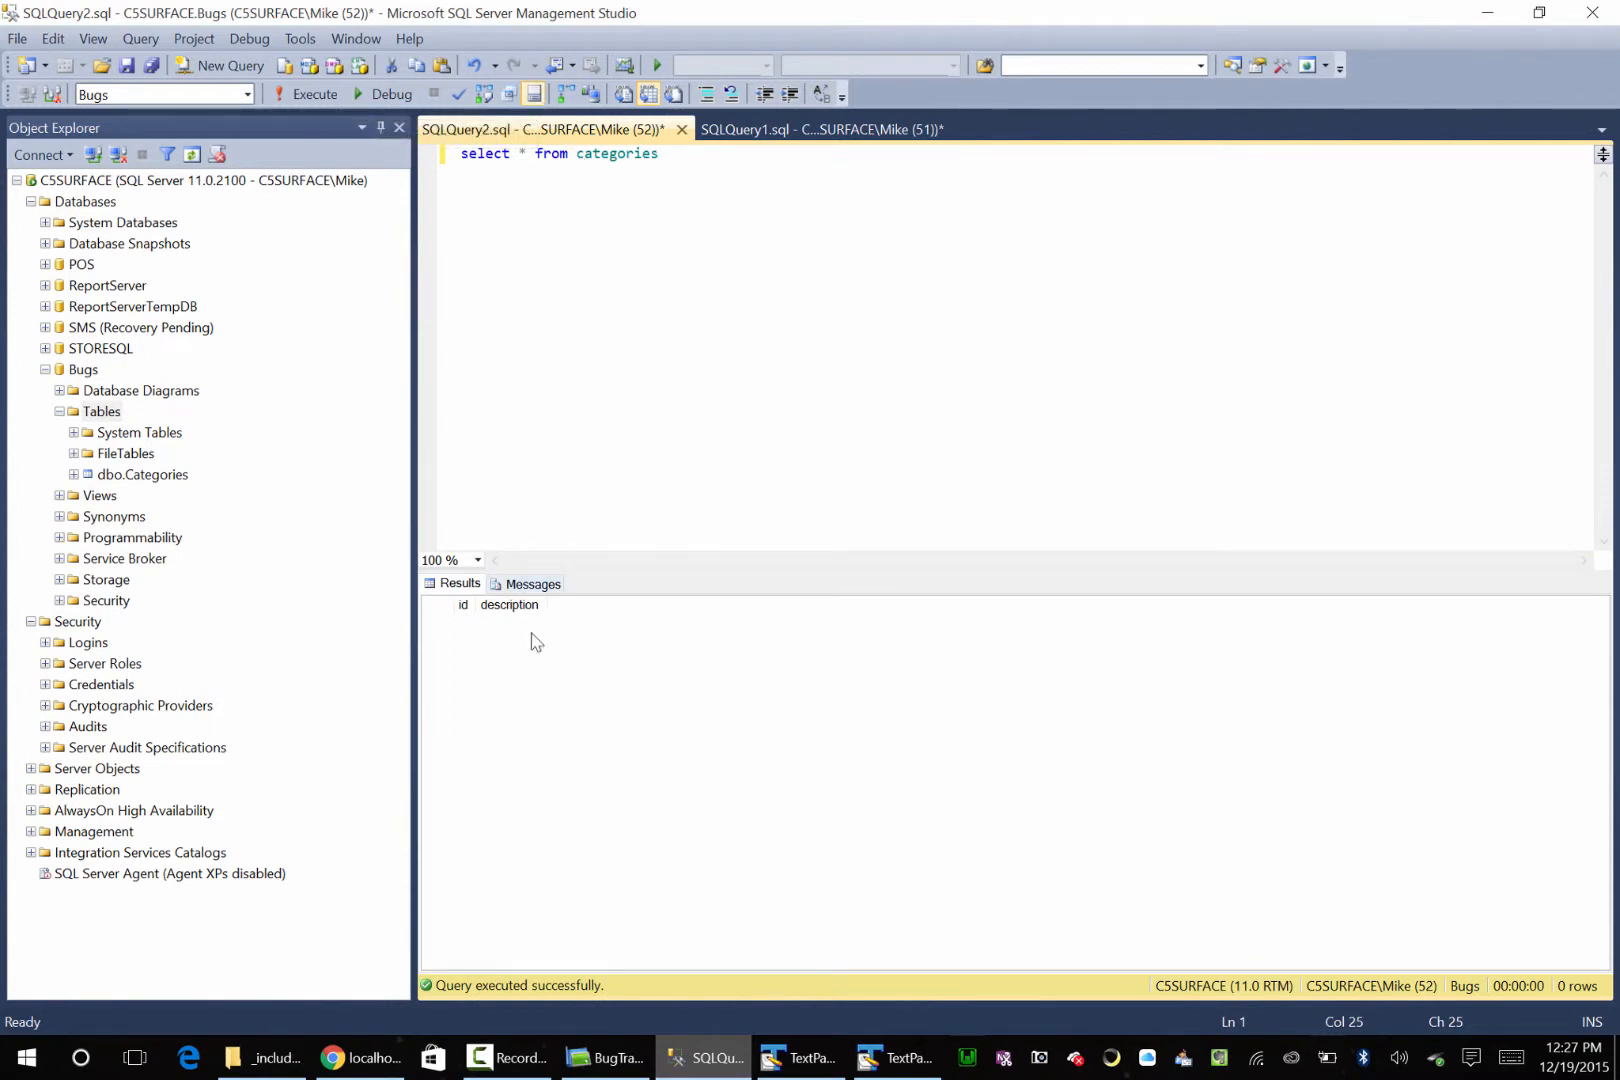
pyautogui.moveTo(603, 666)
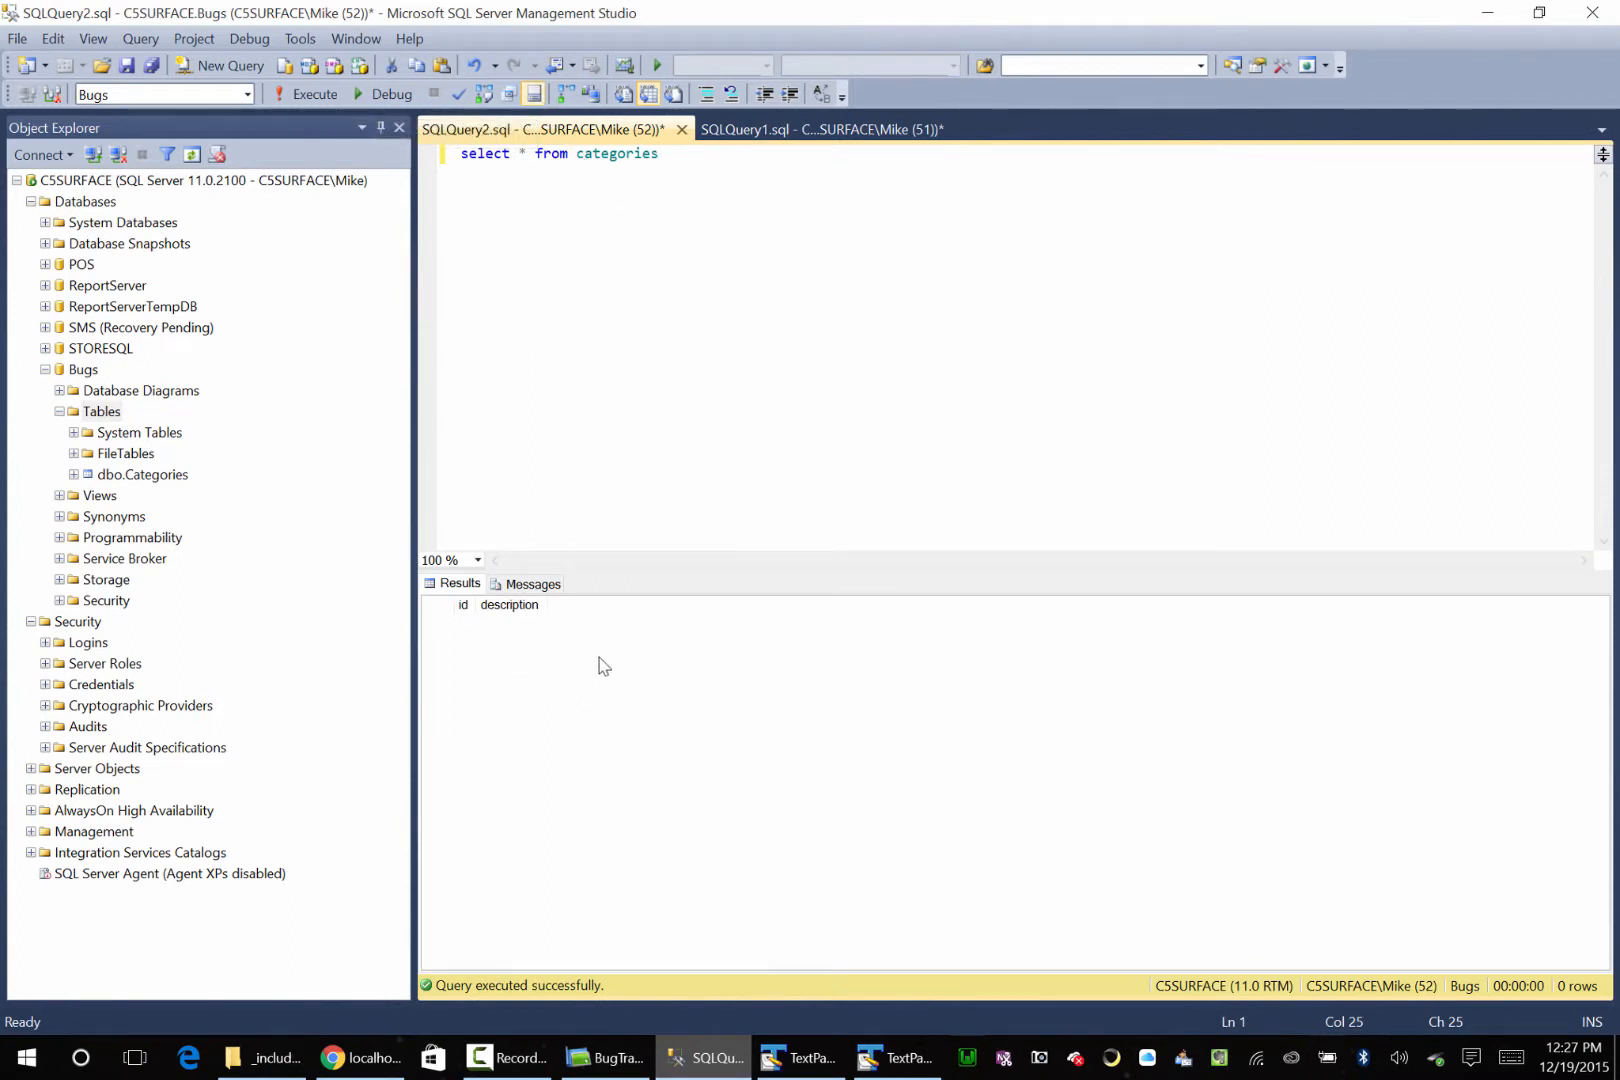
# Step: In the SQLQuery1 Logs results, widen the message column and select row 2's message
pyautogui.click(816, 129)
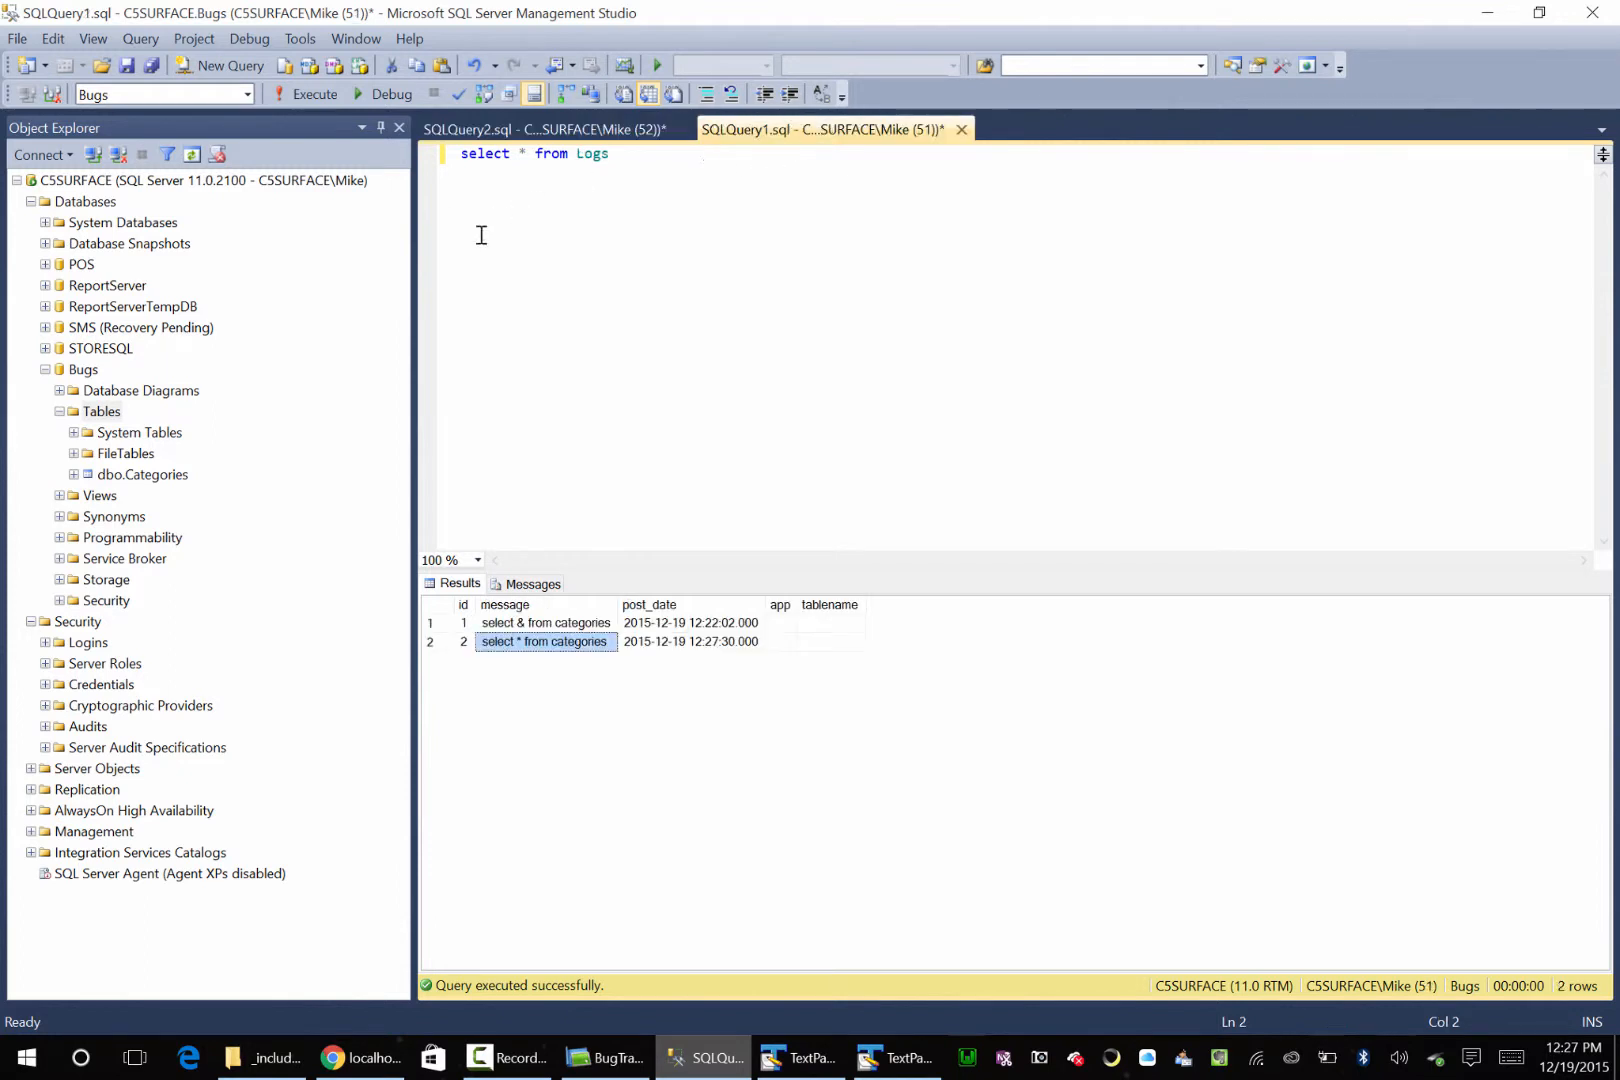
pyautogui.moveTo(651, 656)
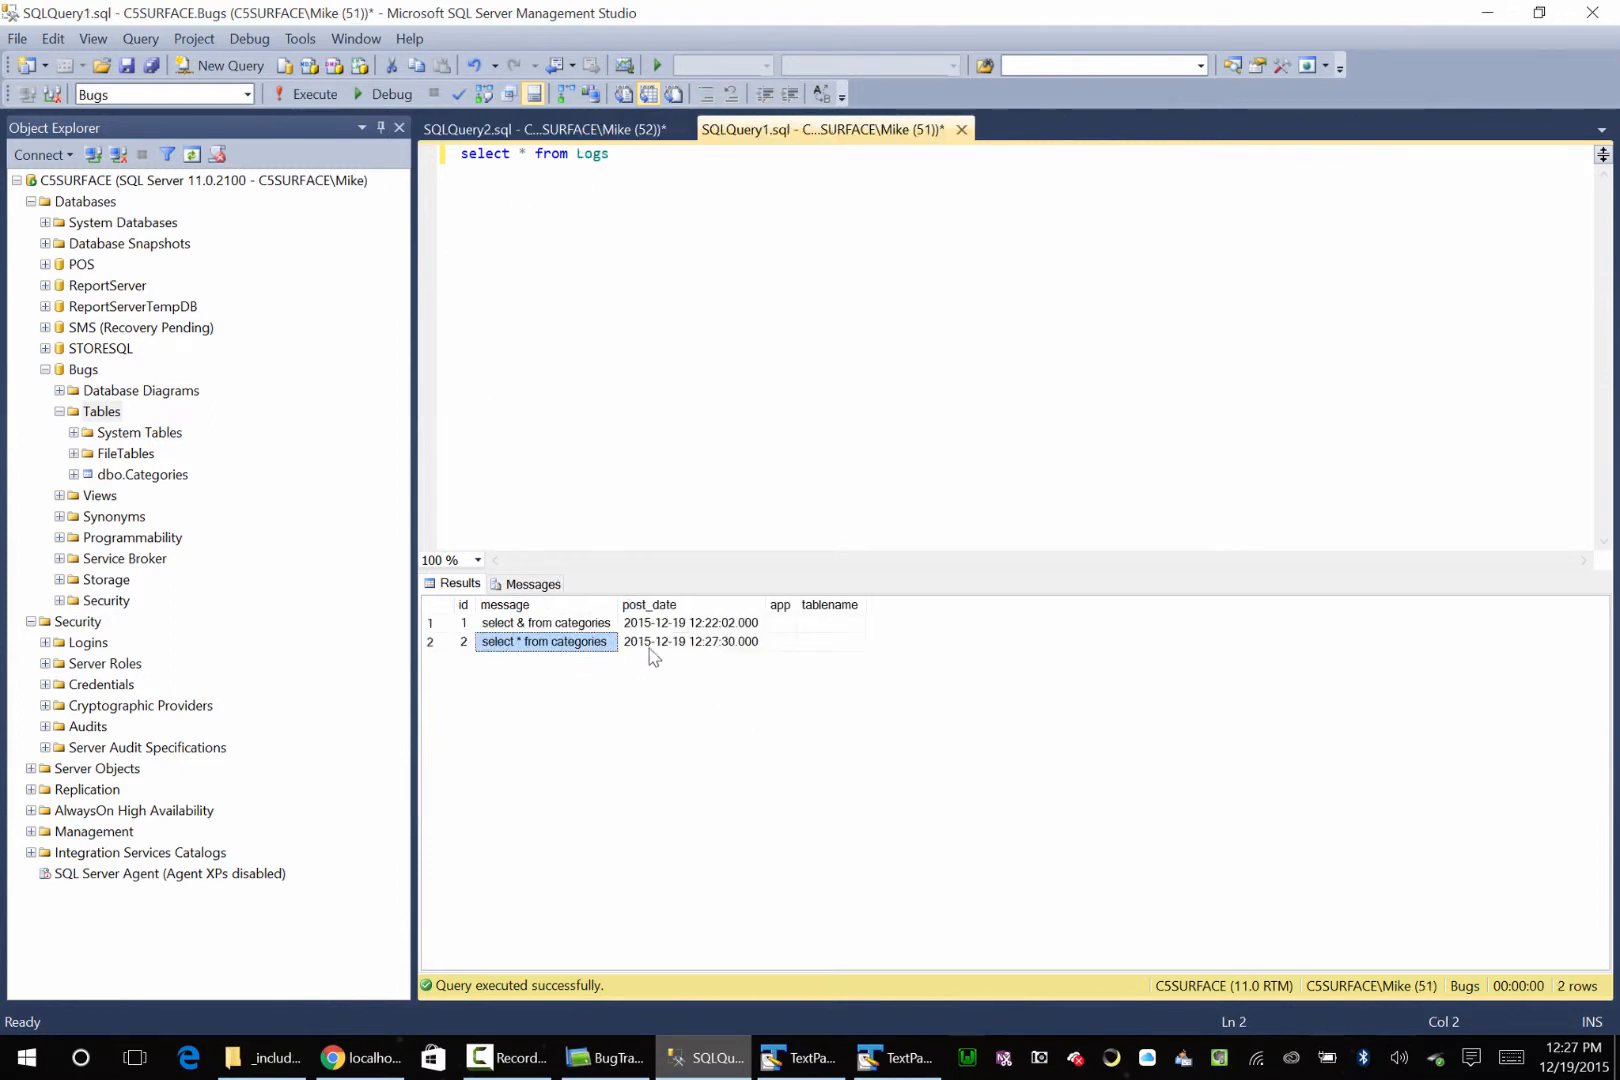
pyautogui.click(687, 622)
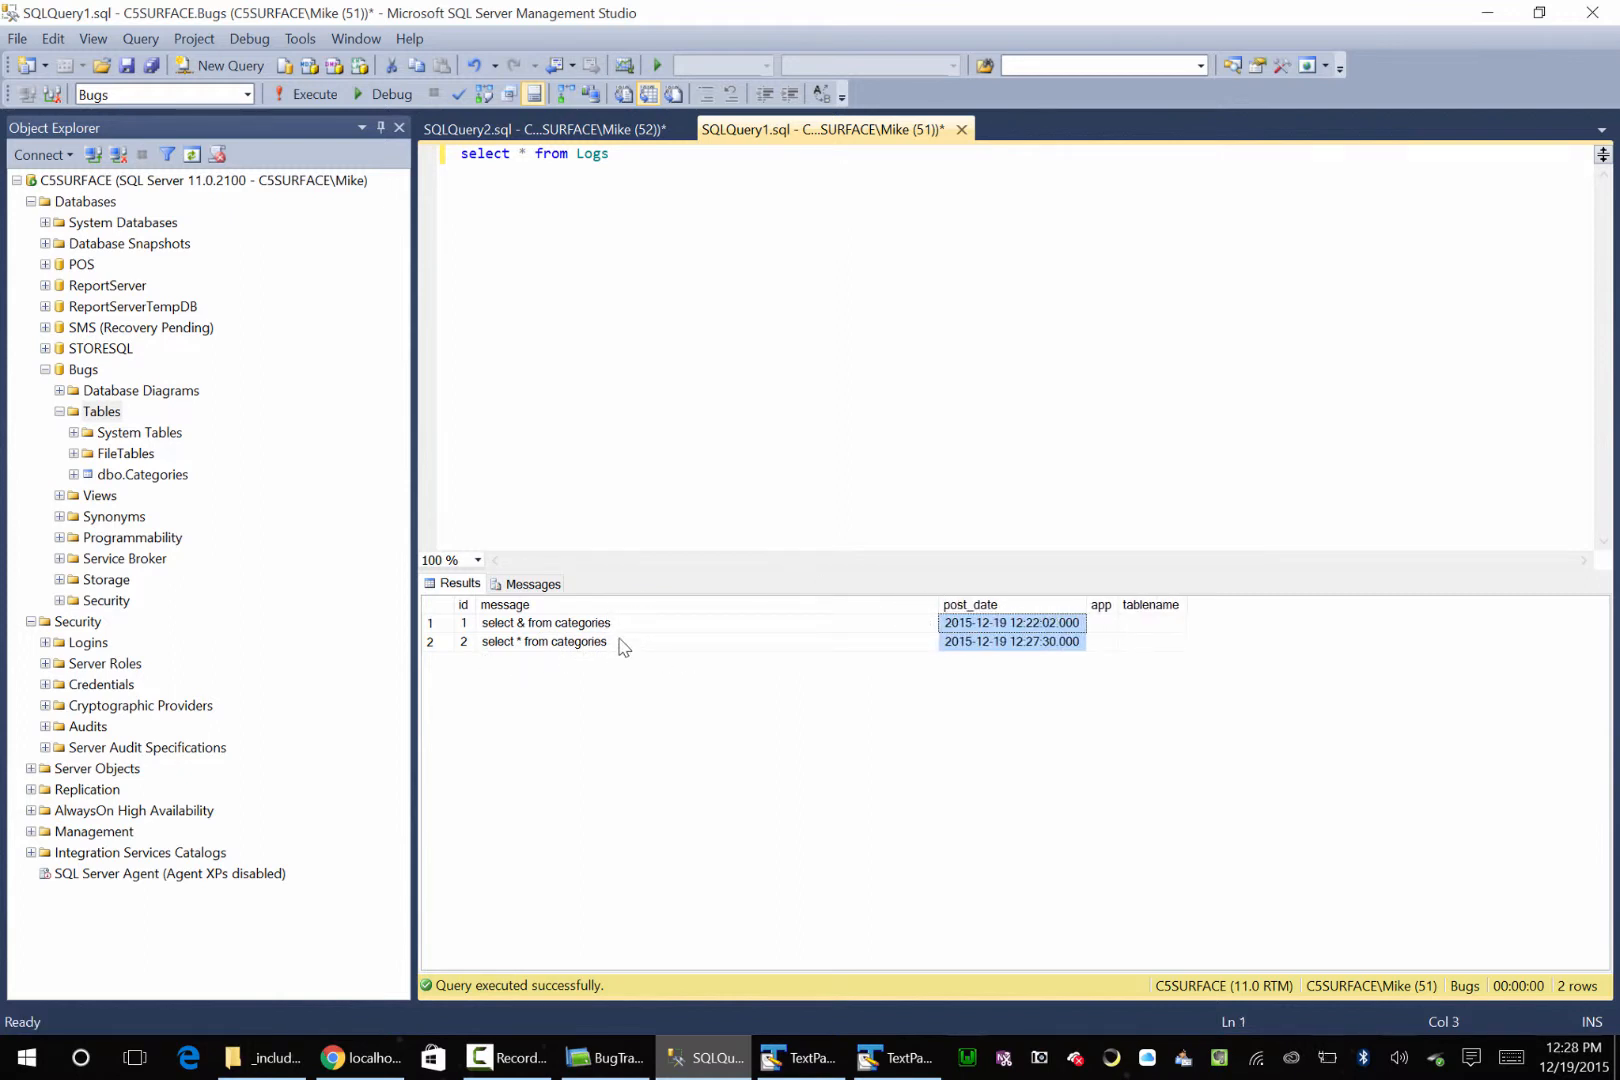
pyautogui.moveTo(574, 673)
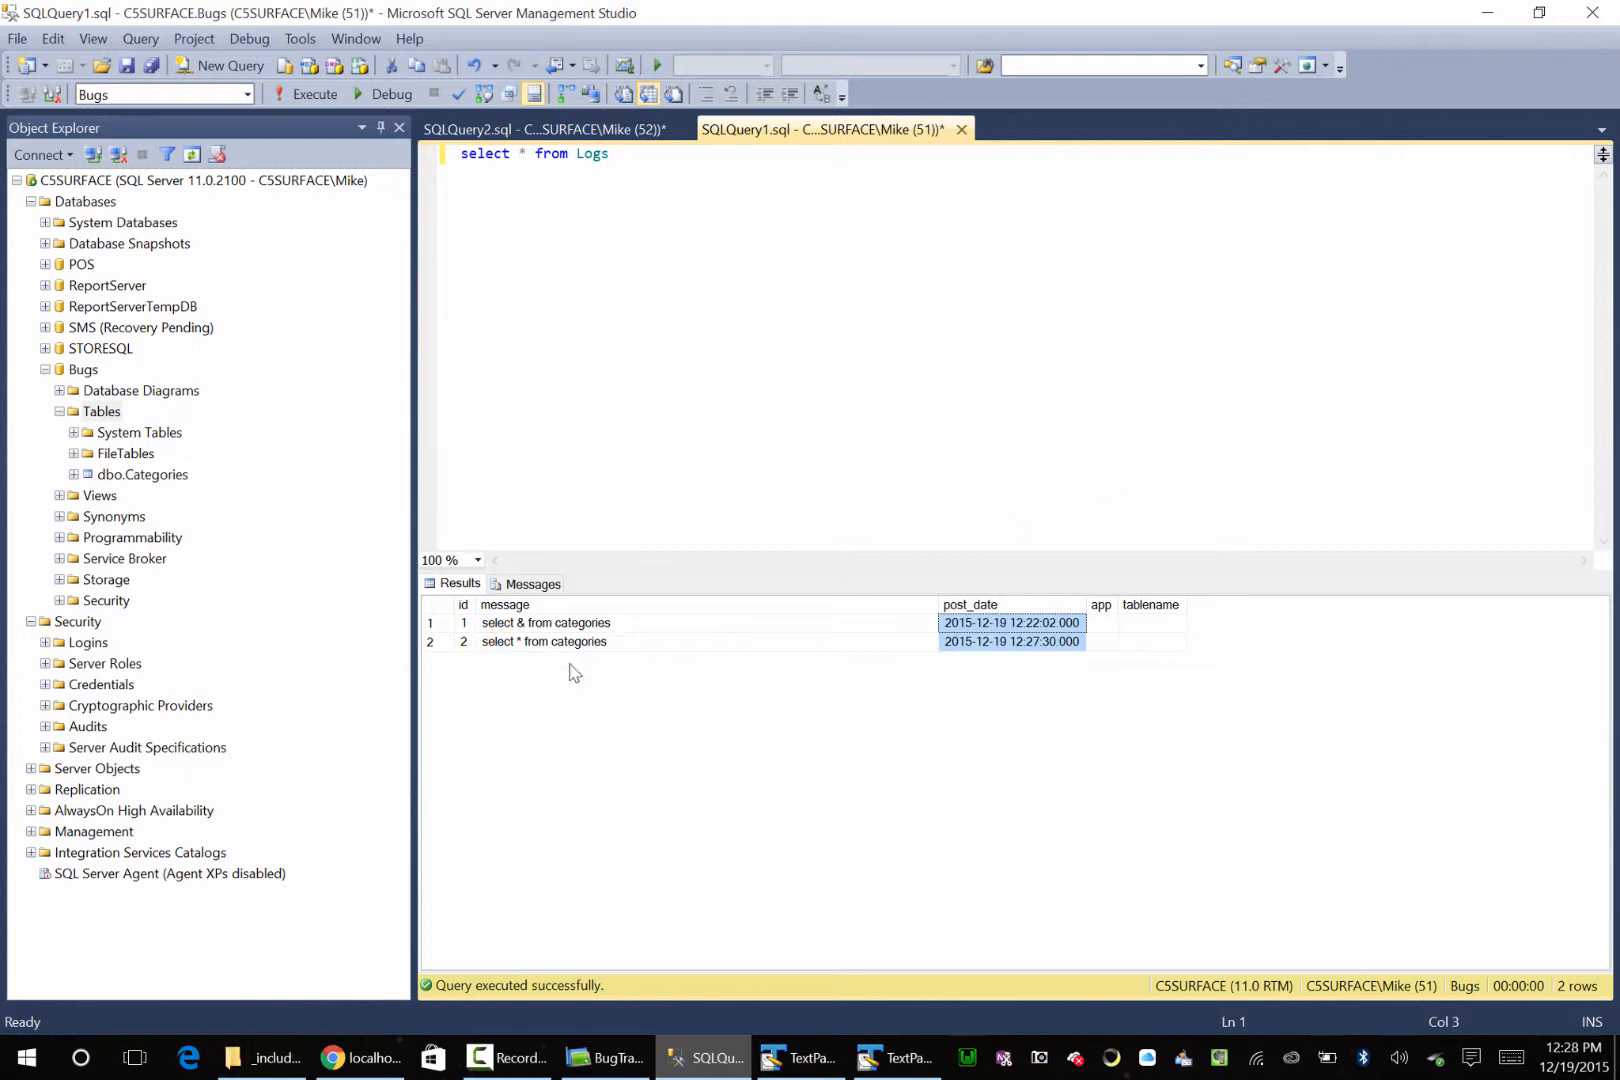
pyautogui.click(544, 641)
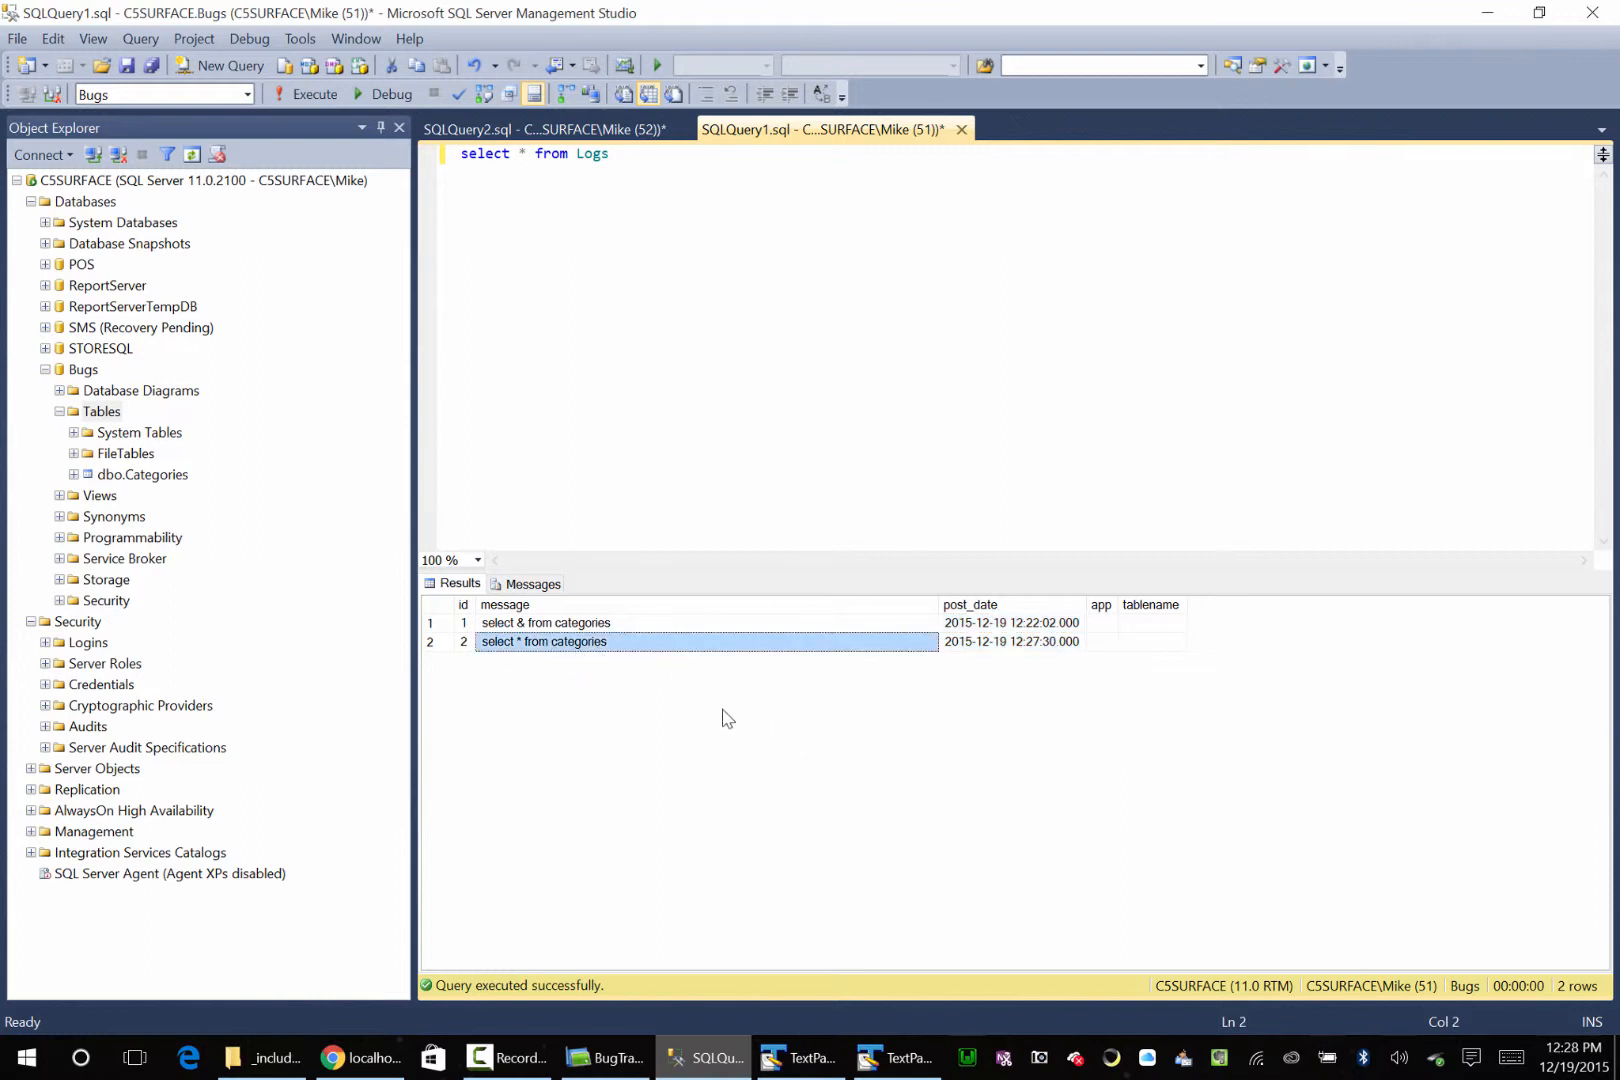
pyautogui.moveTo(745, 956)
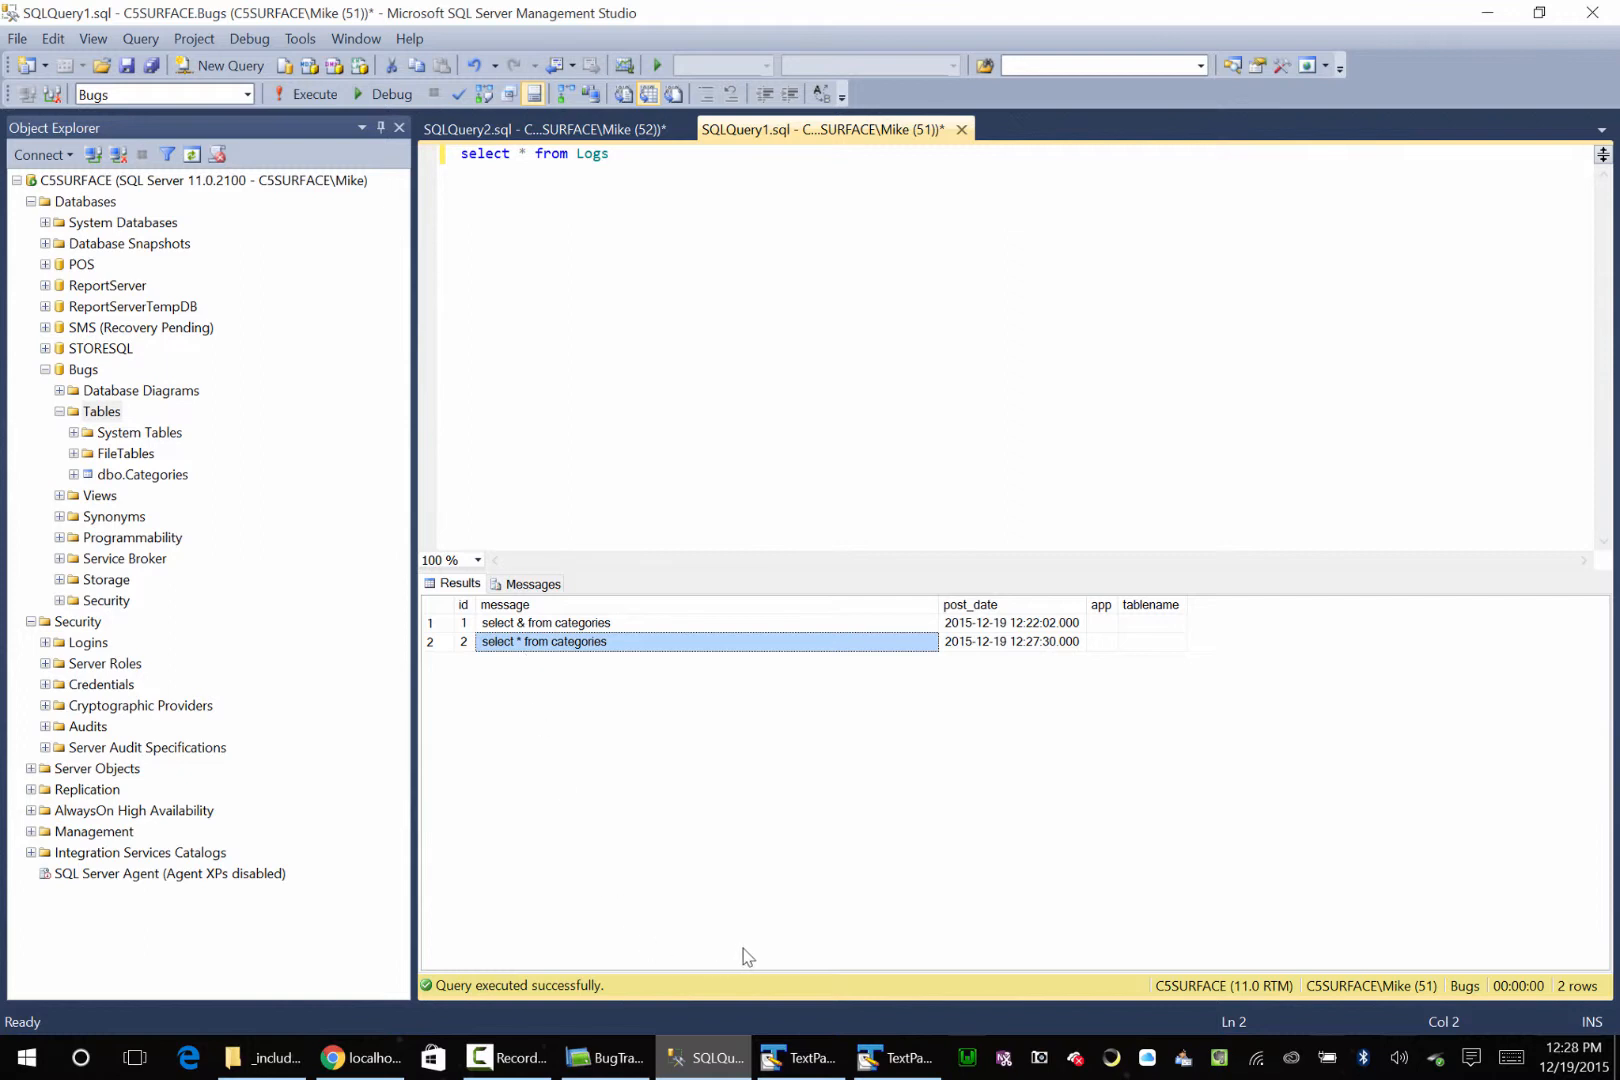
pyautogui.click(506, 1057)
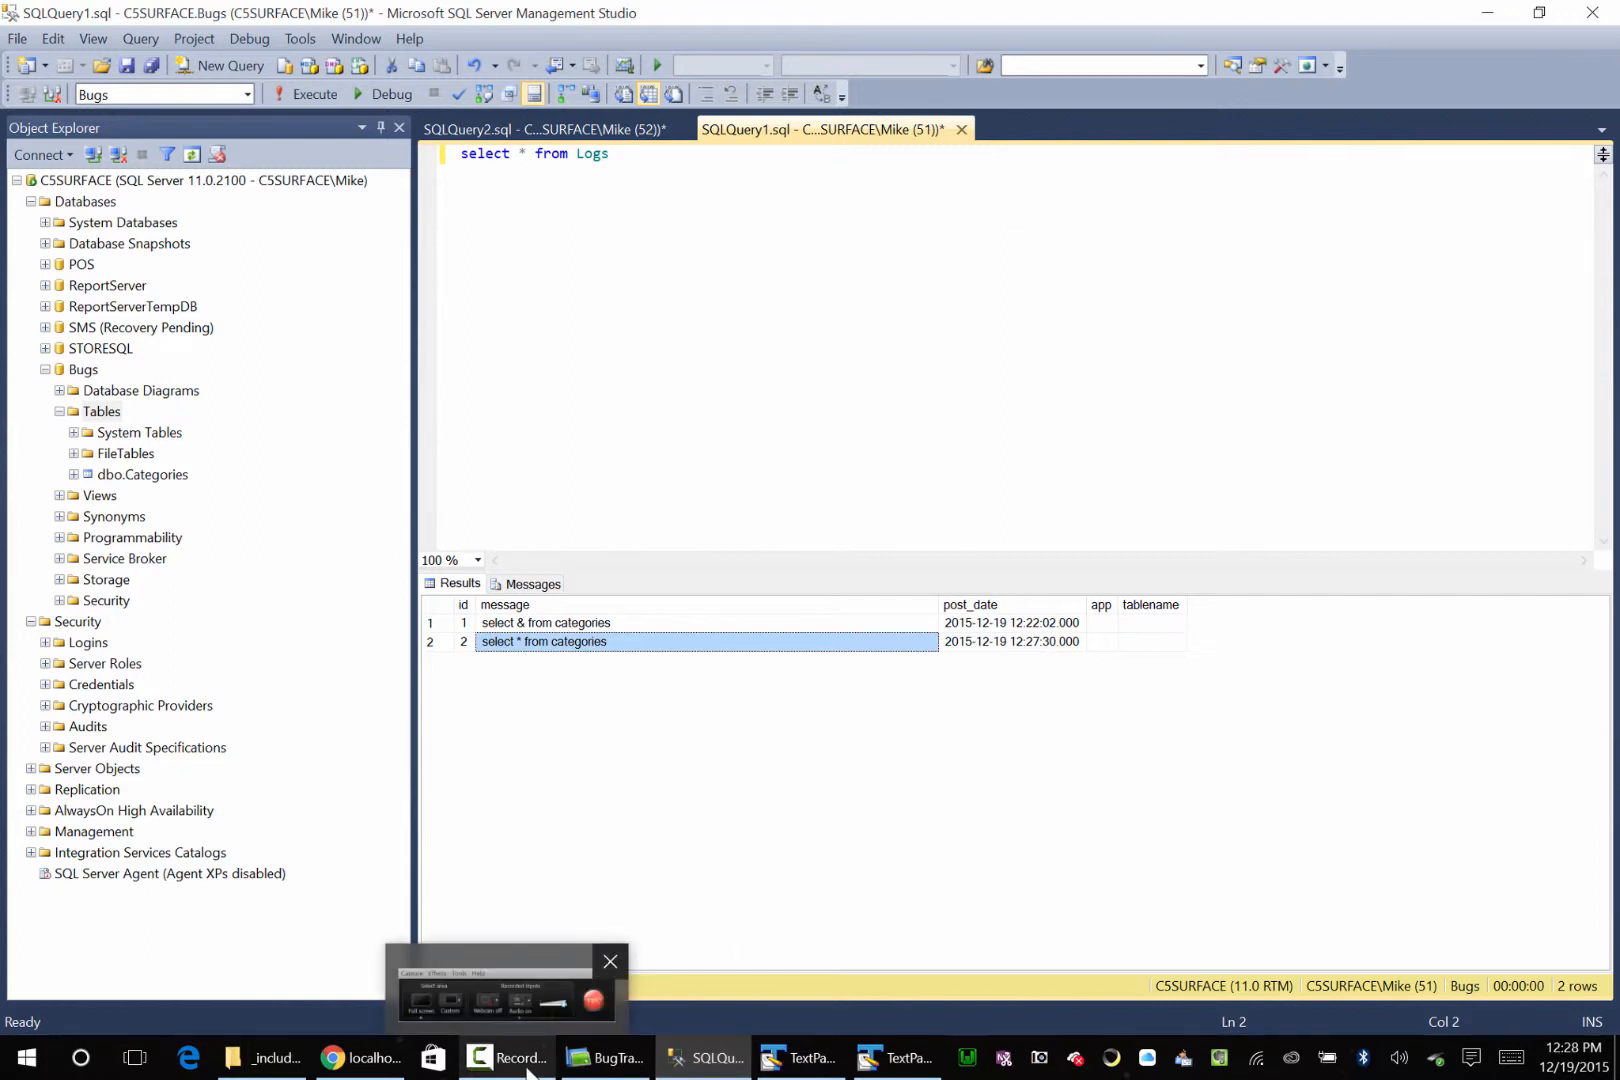